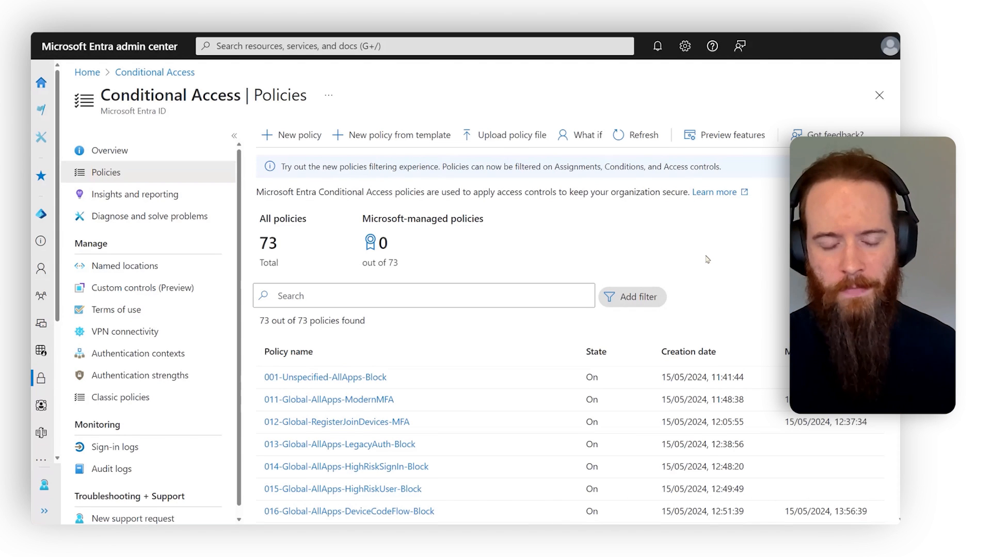
Step: Open the 101-Admins-AllApps-NonCompliant-Block policy from the Conditional Access policies list
scroll("down", 3)
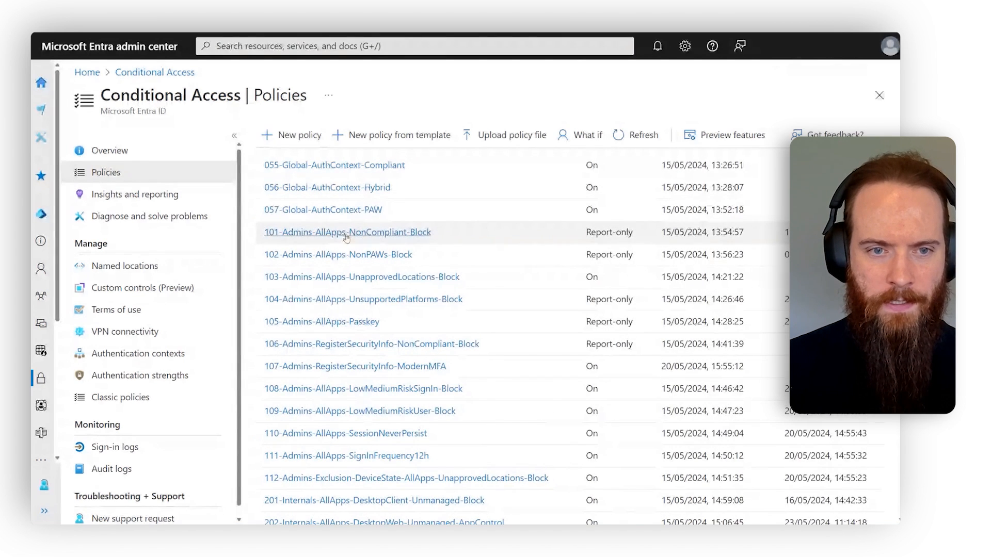
left_click(347, 232)
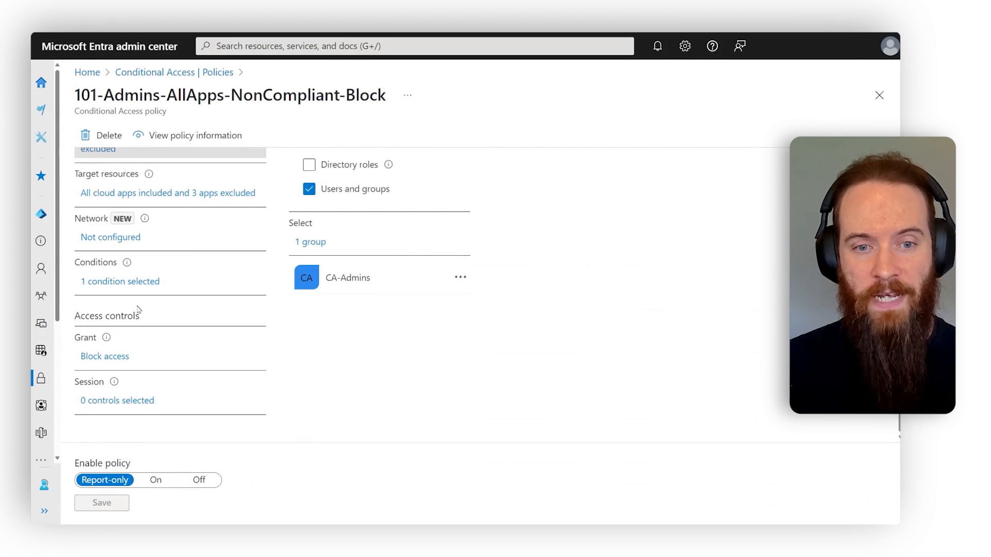
Step: Review the Filter for devices condition excluding devices where isCompliant equals True, then close its pane
left_click(104, 356)
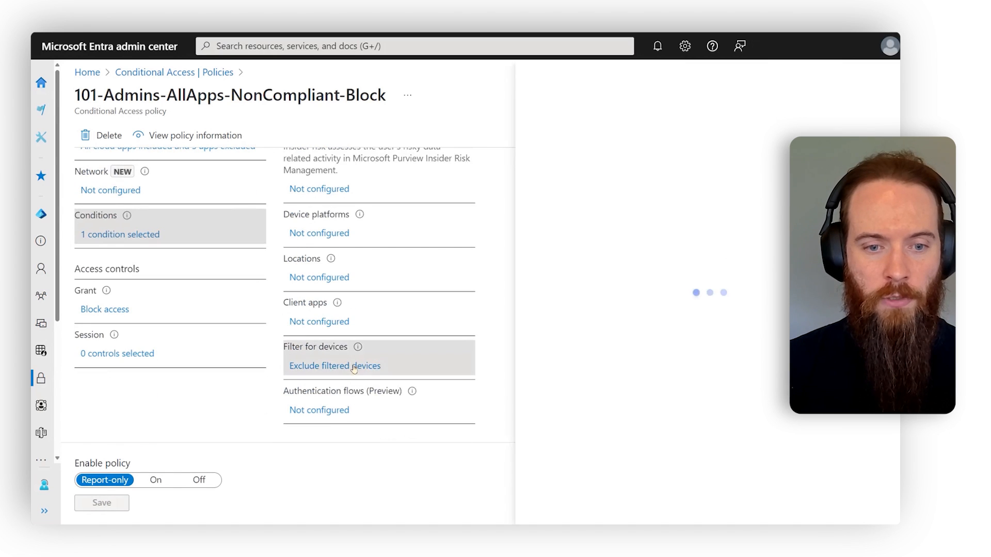
left_click(335, 366)
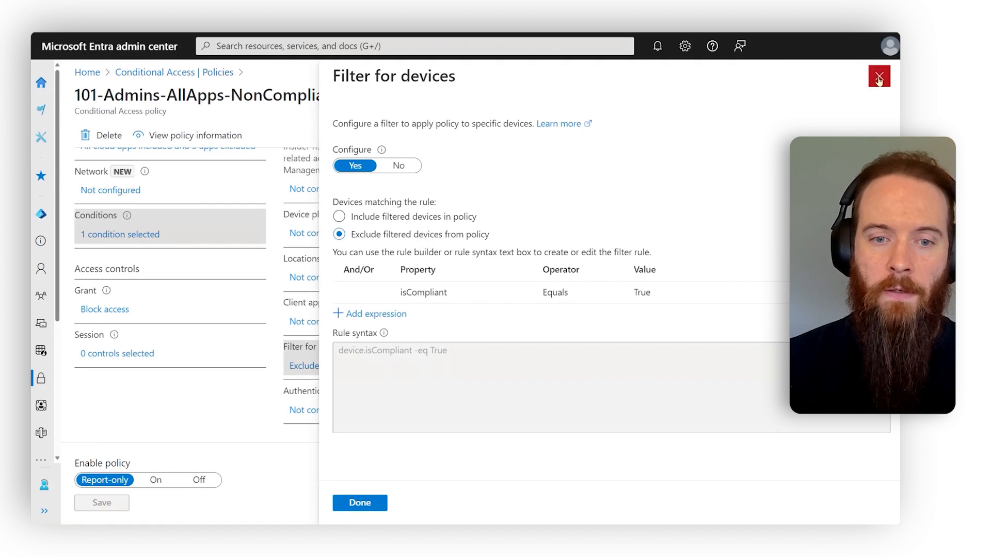
left_click(878, 76)
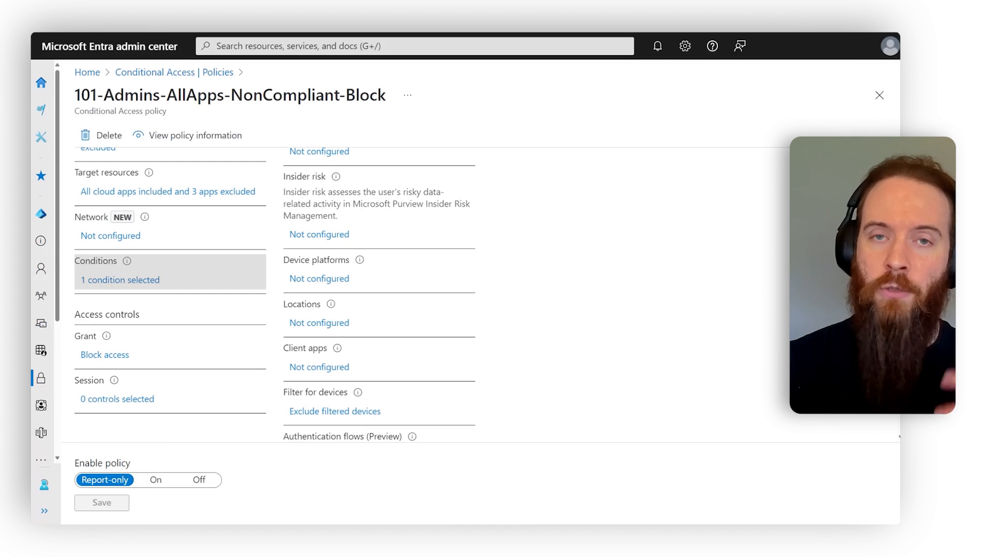
mouse_move(534, 308)
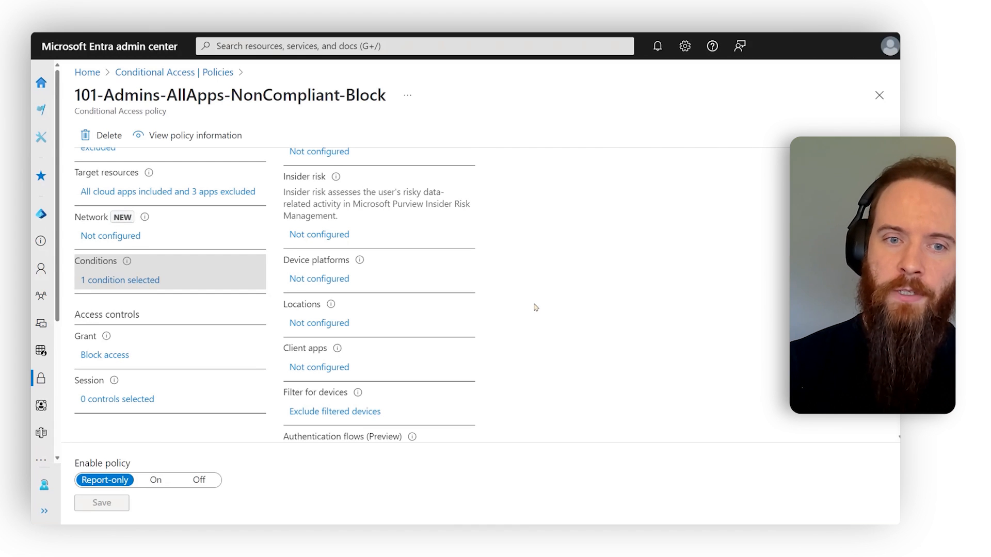
Step: View the excluded users: groups CA-Admins-Exclusion-DeviceState and CA-EmergencyAccess
scroll("up", 3)
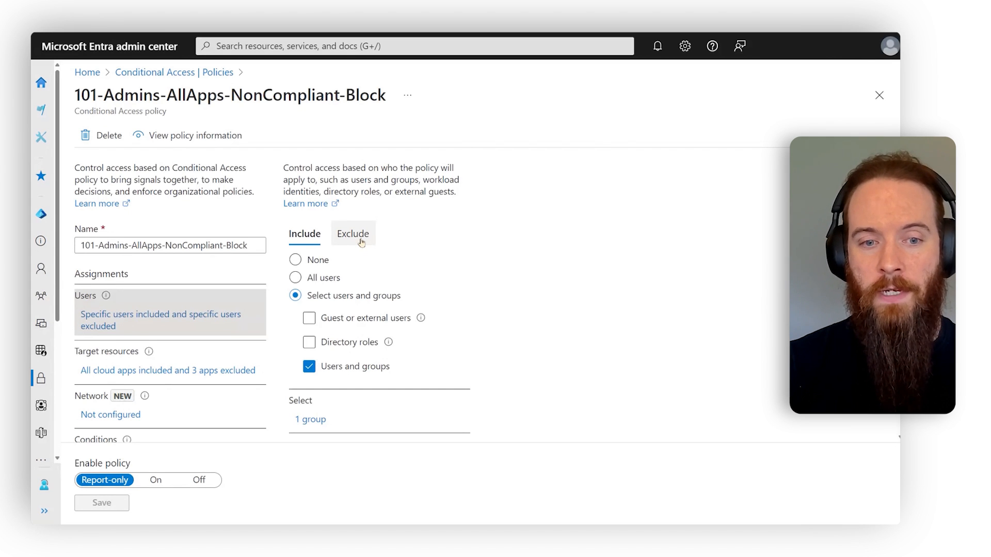
left_click(353, 234)
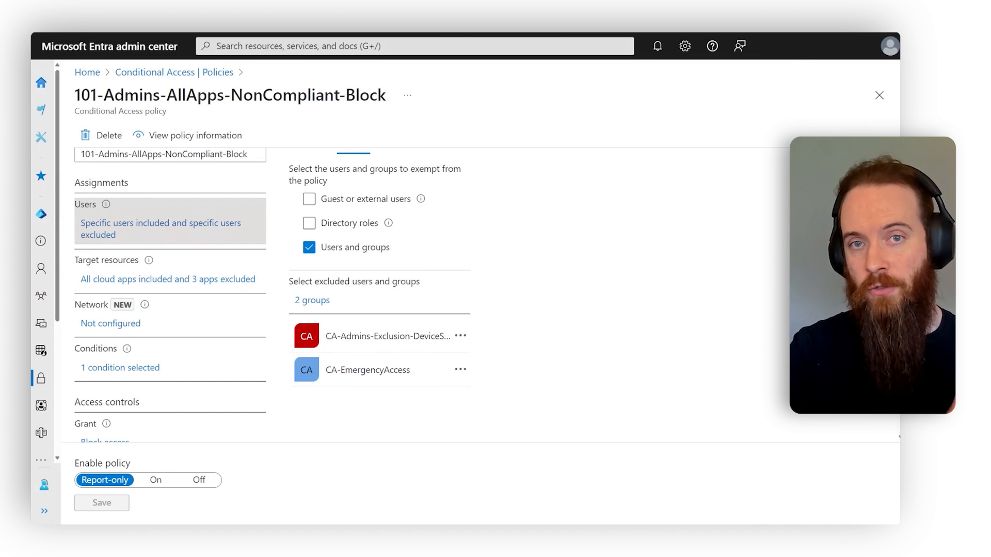
mouse_move(537, 319)
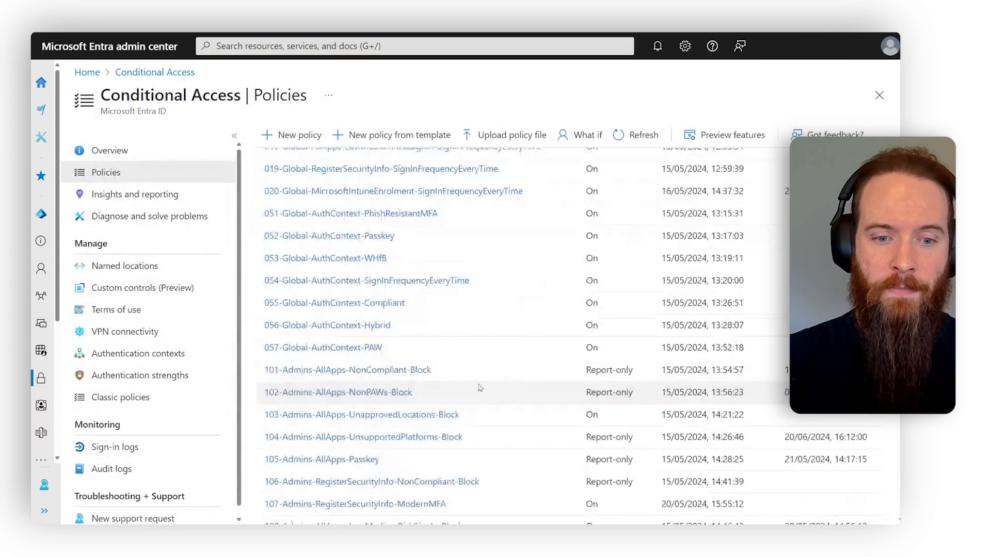
Step: Open the 112-Admins-Exclusion-DeviceState-AllApps-UnapprovedLocations-Block policy from the policies list
scroll("down", 3)
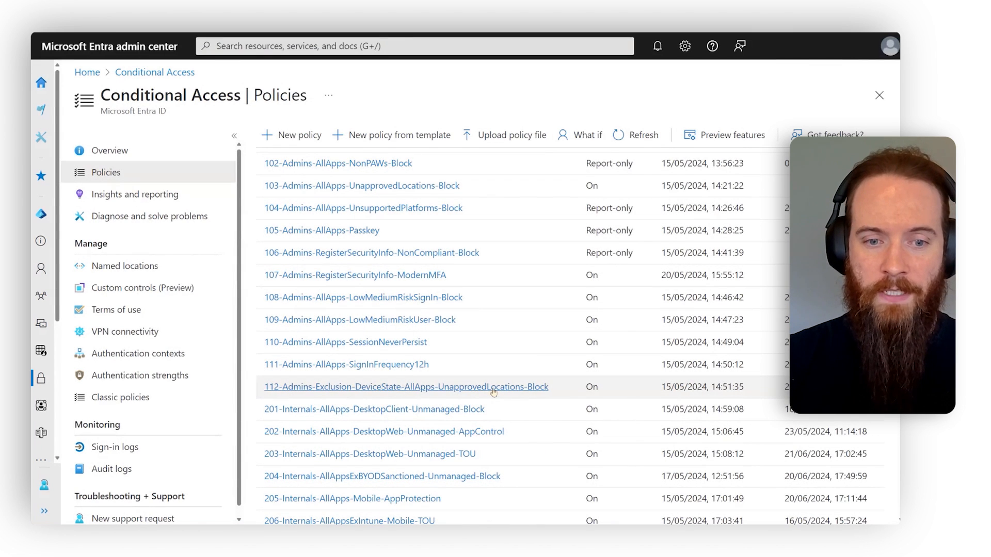
left_click(406, 387)
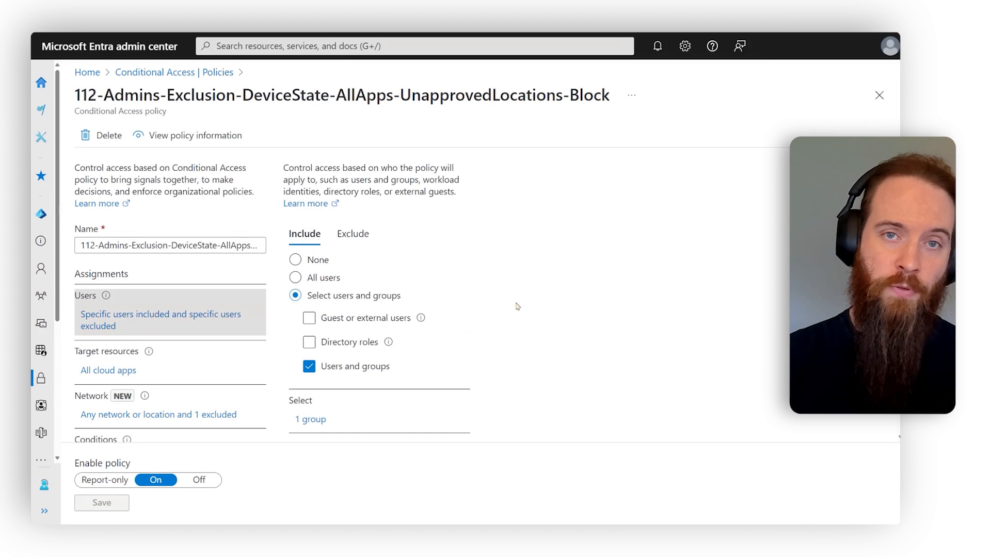
Step: View the Locations condition excluding Admins-Exclusion-DeviceState-ApprovedIPs, then expand the portal menu to Identity governance
scroll("down", 3)
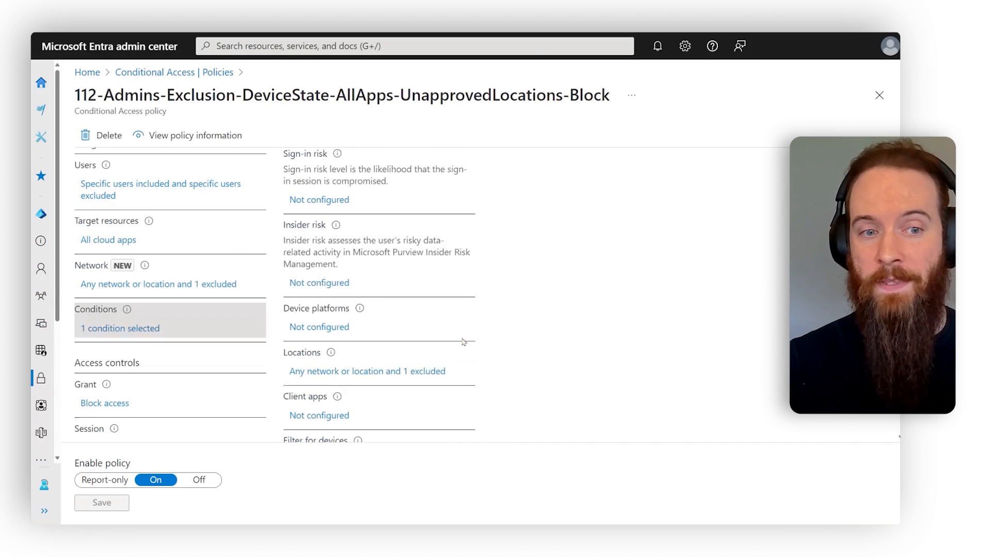
scroll("down", 3)
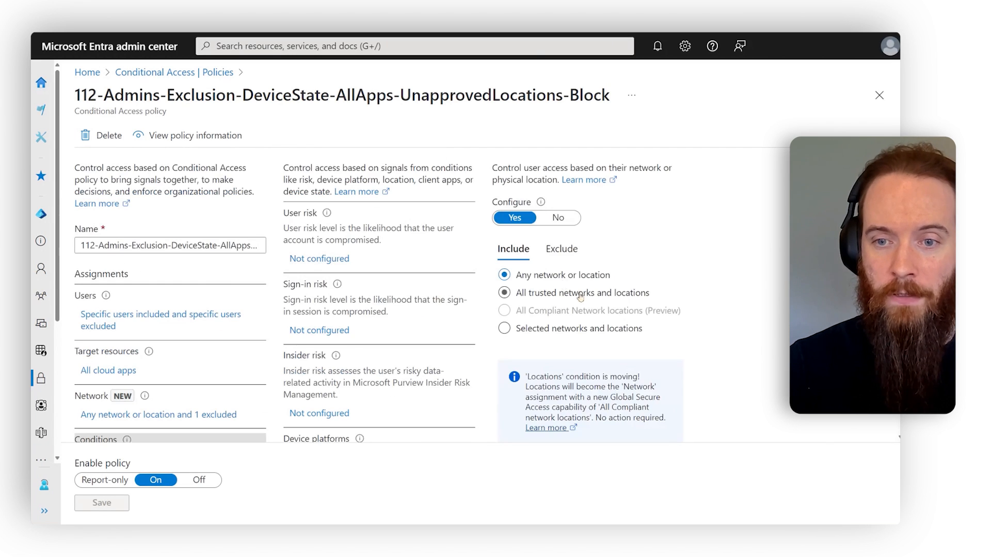
left_click(559, 249)
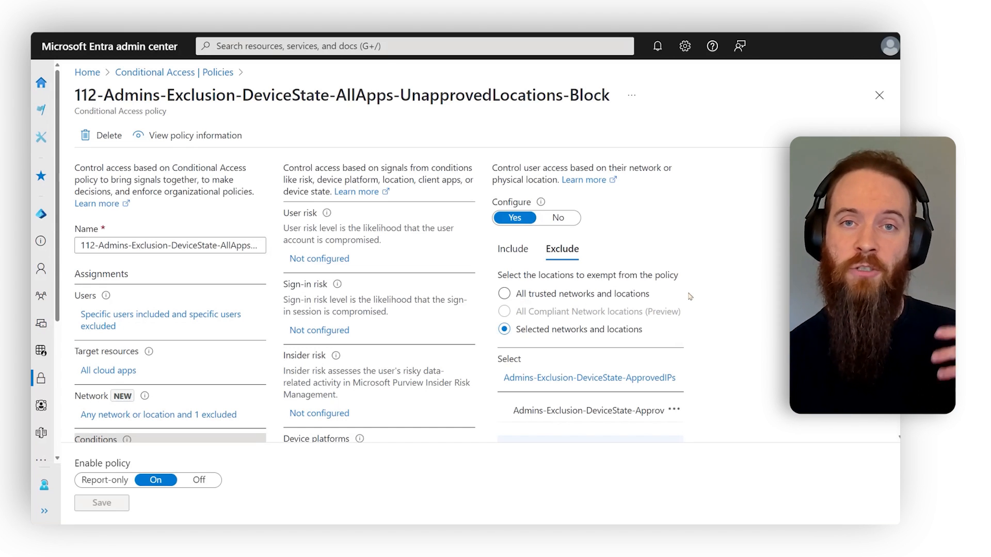
mouse_move(712, 289)
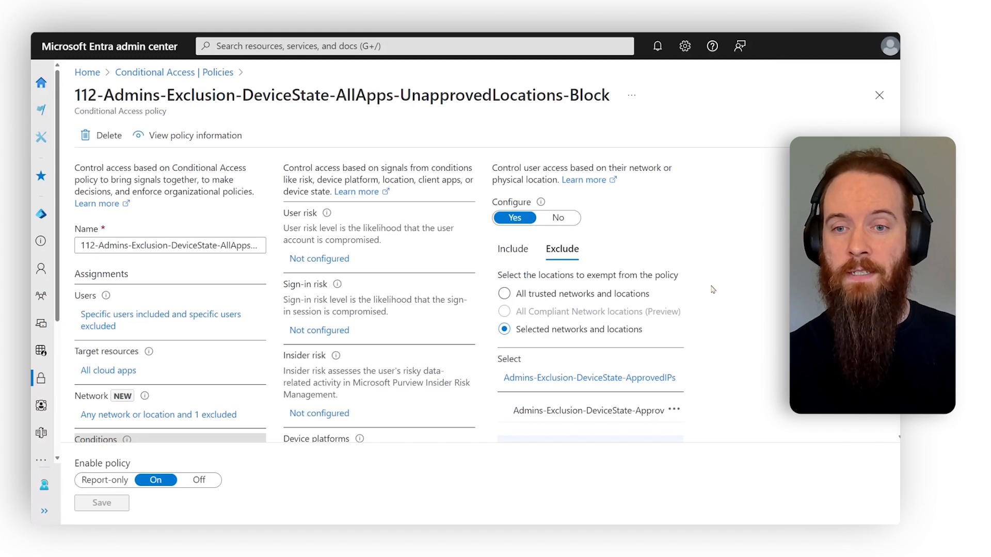
left_click(41, 83)
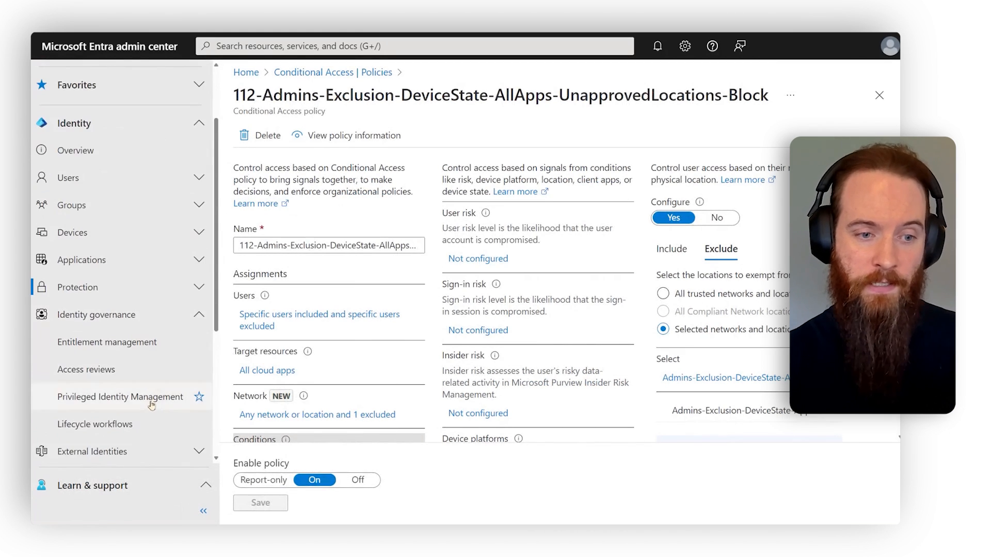
Step: Check the Privileged Identity Management Groups page, then return to Conditional Access | Policies
left_click(120, 397)
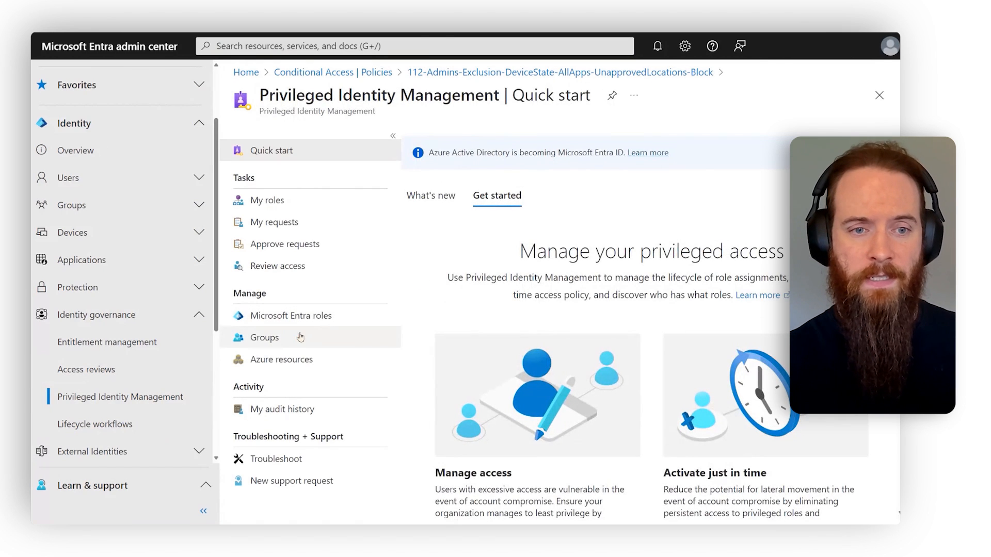
left_click(264, 337)
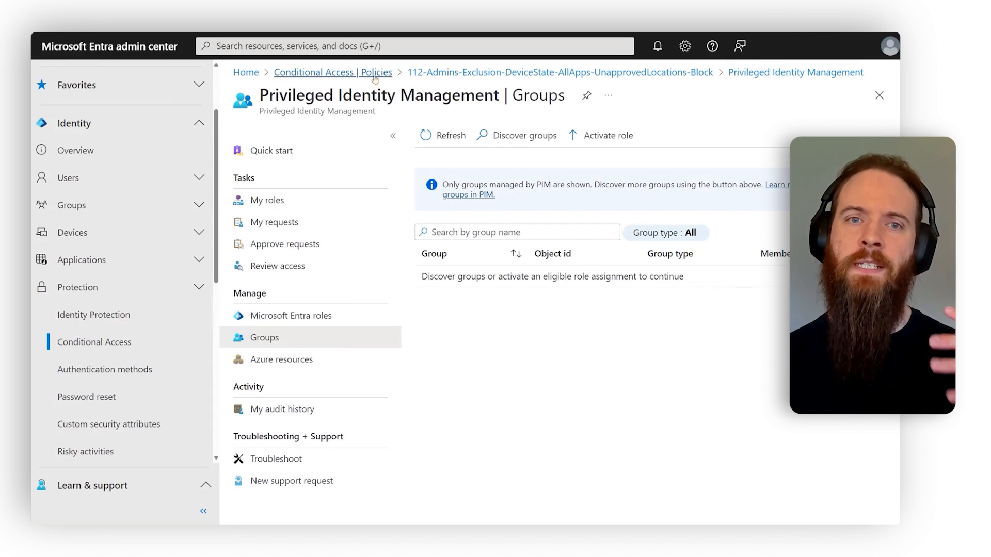
left_click(333, 72)
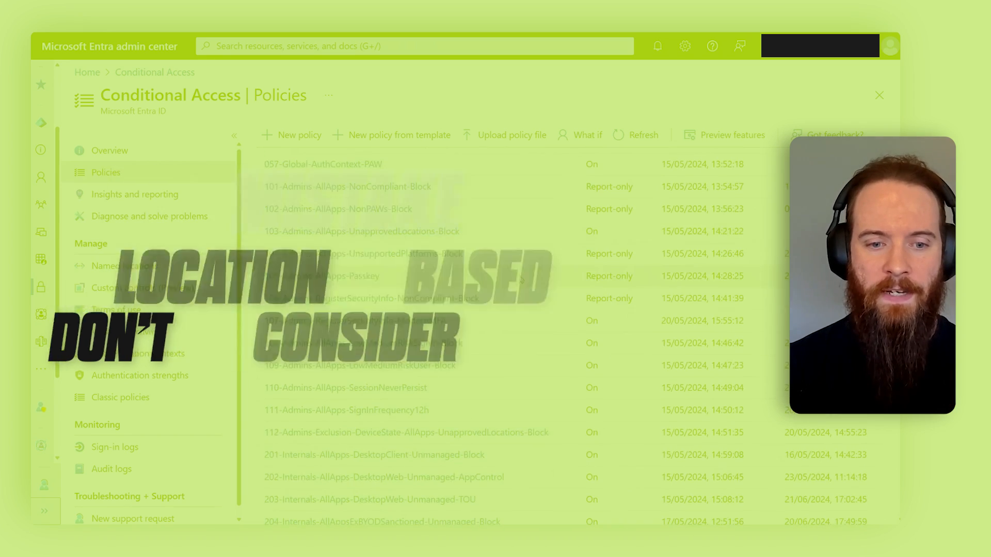
Step: Go to Named locations under Manage, listing the 10 named locations
scroll("down", 3)
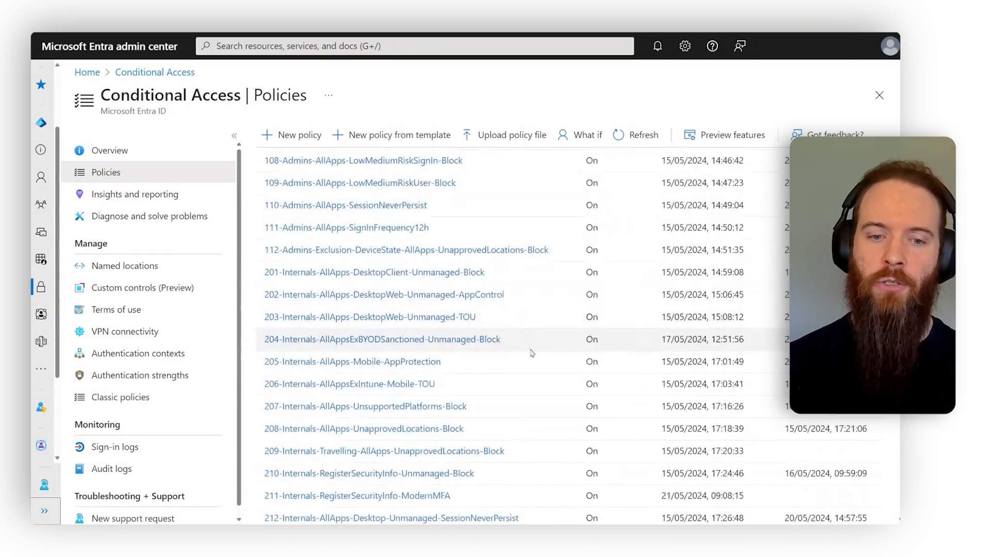
scroll("down", 3)
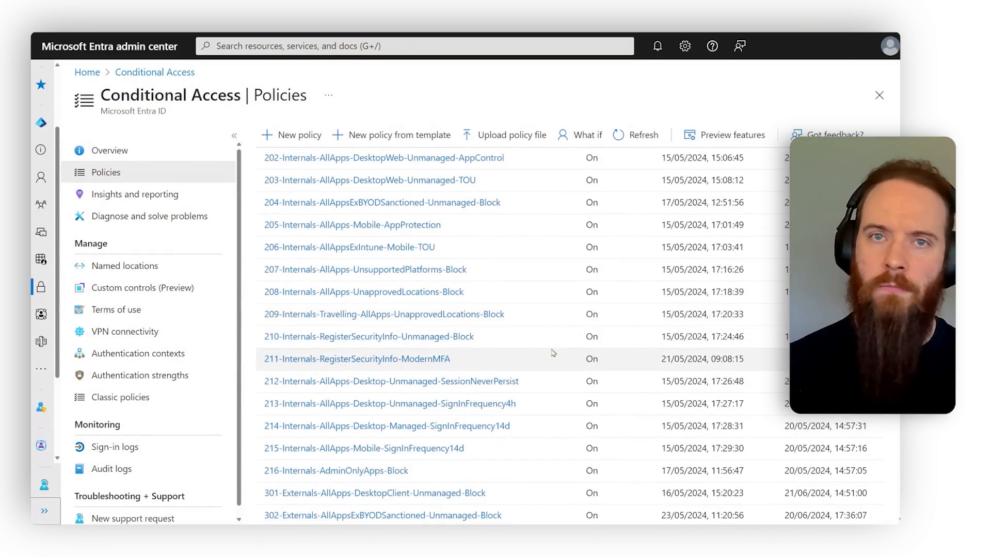
scroll("down", 3)
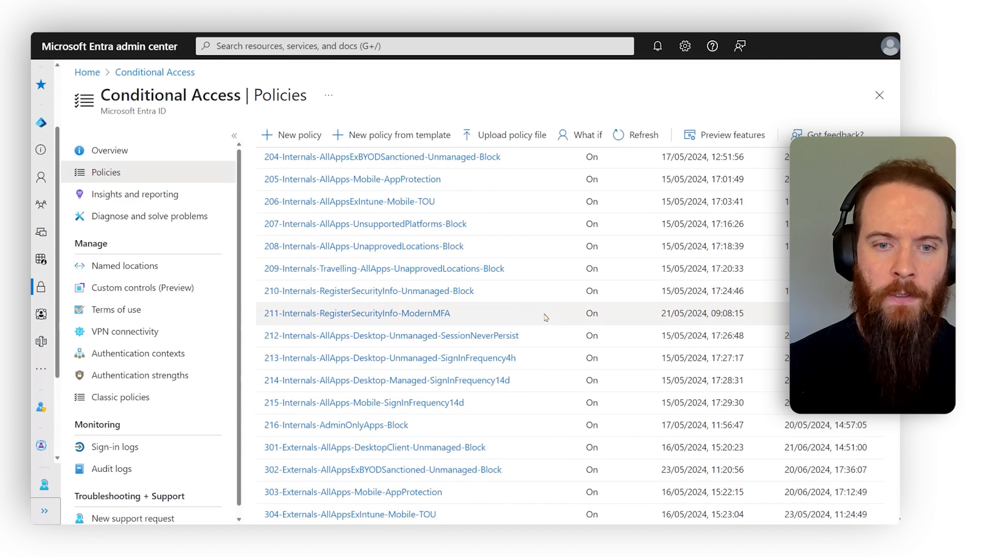
left_click(124, 265)
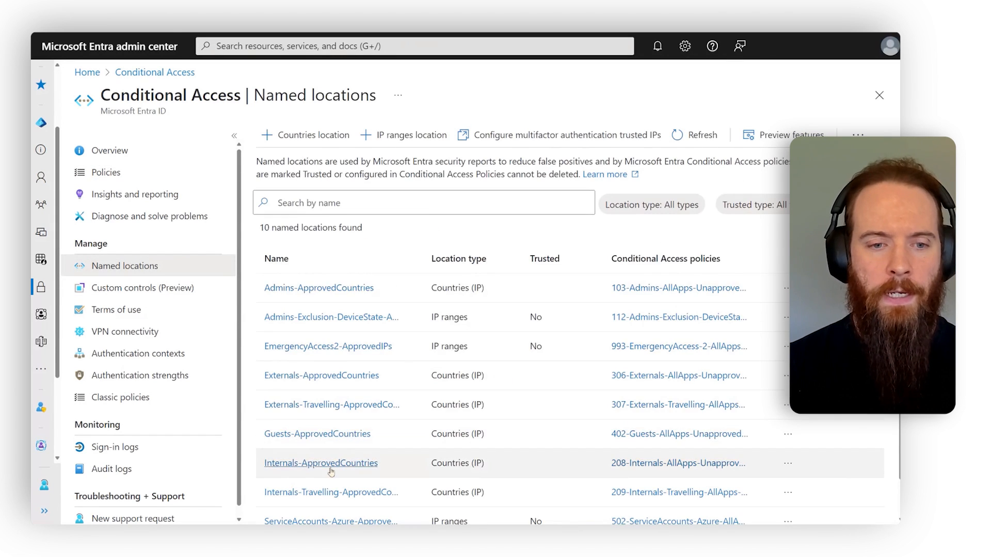
Step: Confirm the Internals-ApprovedCountries location includes United Kingdom and Ireland, then head back to Policies
left_click(320, 462)
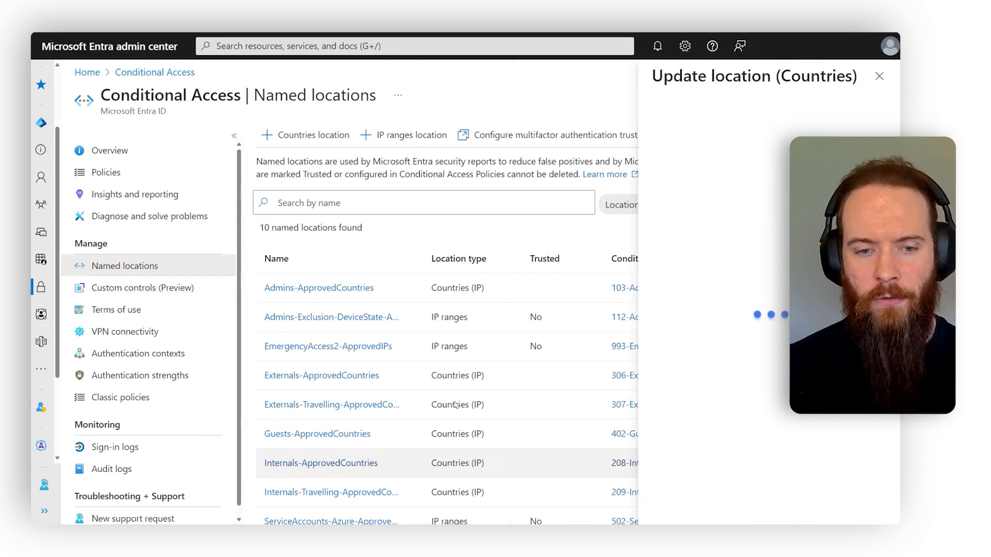
left_click(320, 462)
type("United Kingdom")
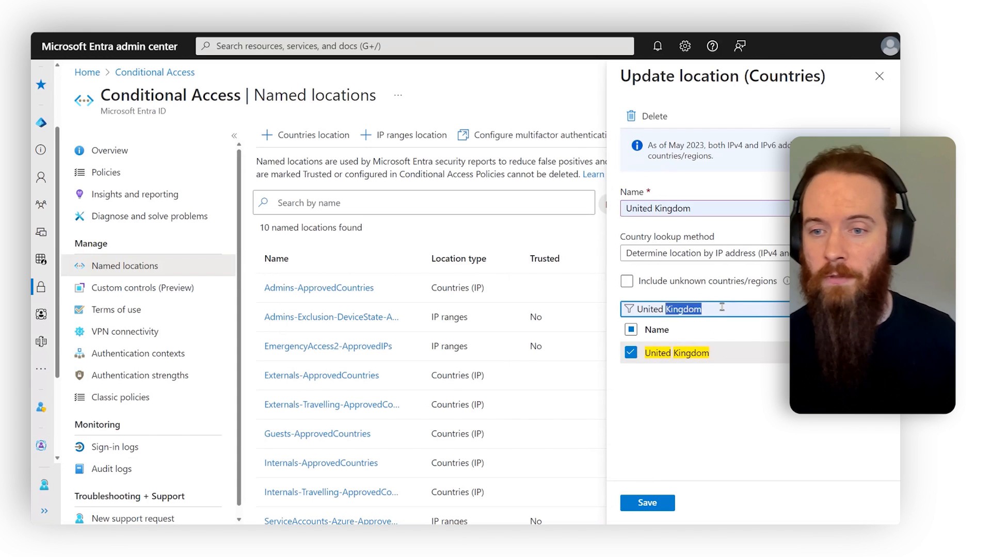
type("ireland")
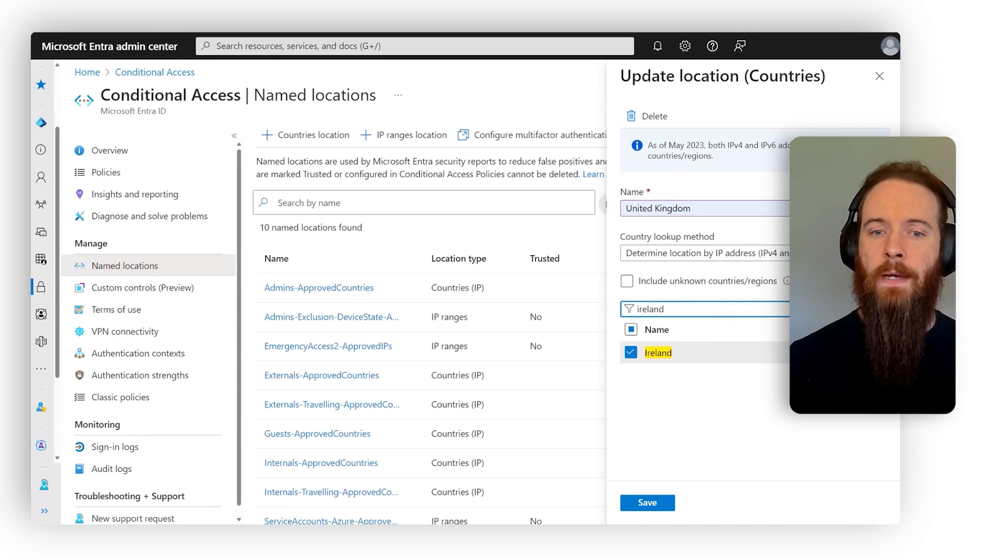
left_click(105, 172)
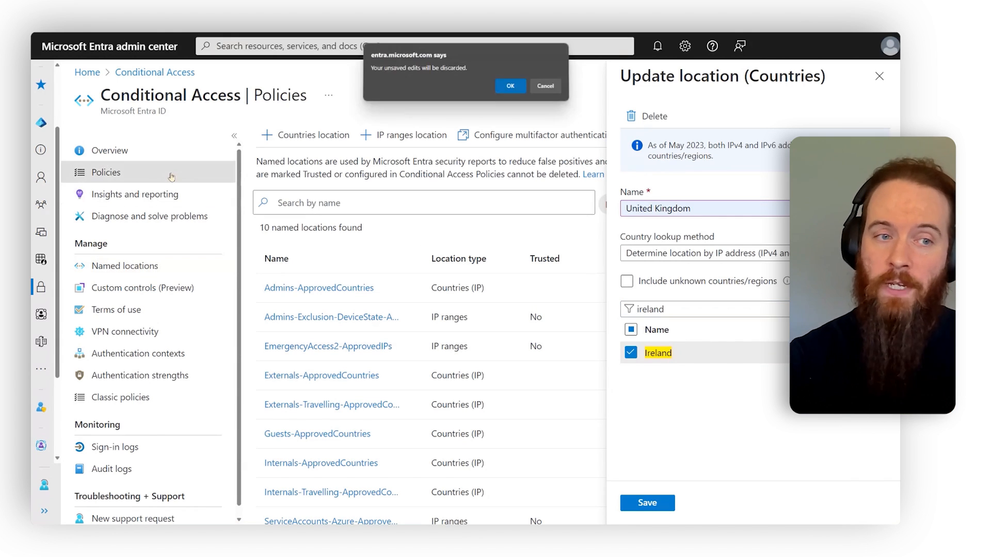
Step: Discard the unsaved location edits and open the 208-Internals-AllApps-UnapprovedLocations-Block policy
left_click(510, 85)
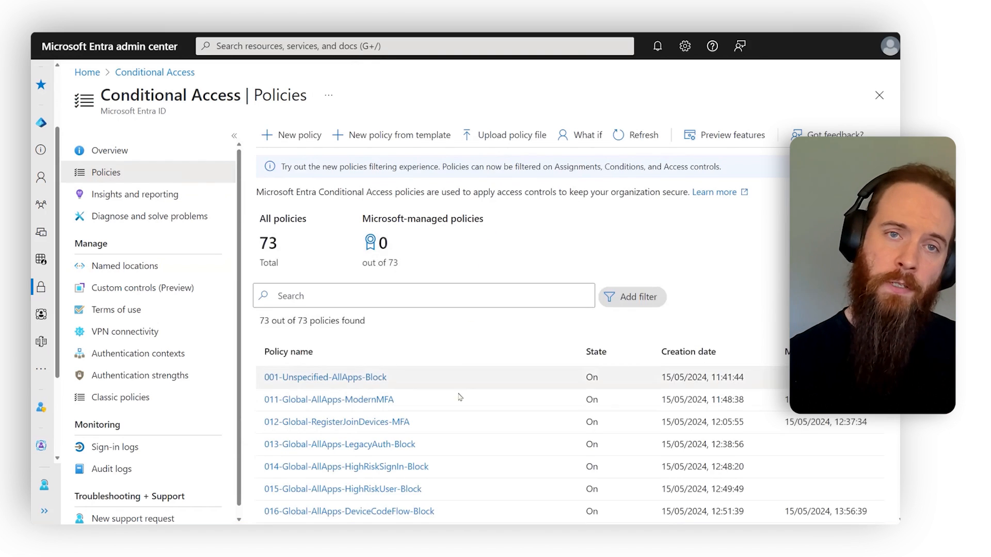
scroll("down", 3)
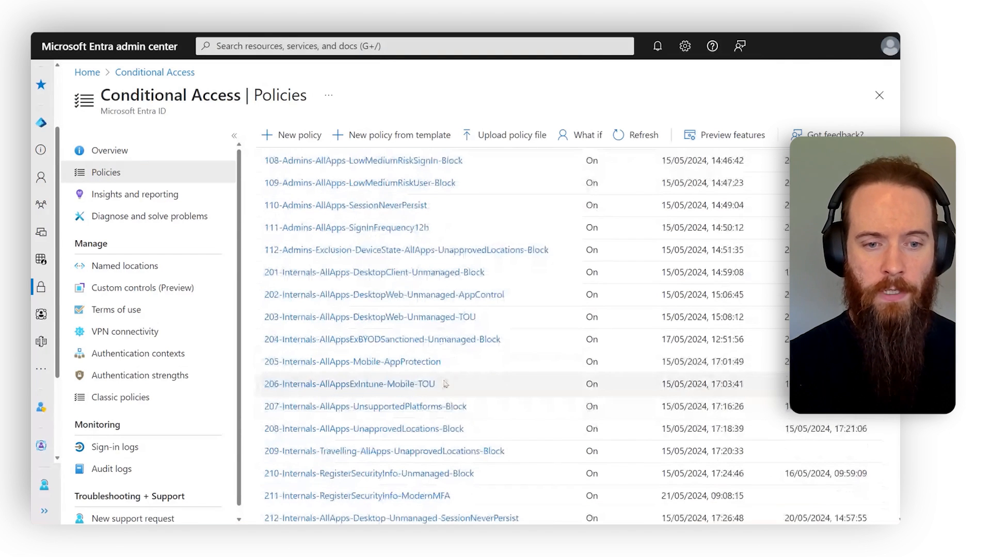
left_click(363, 428)
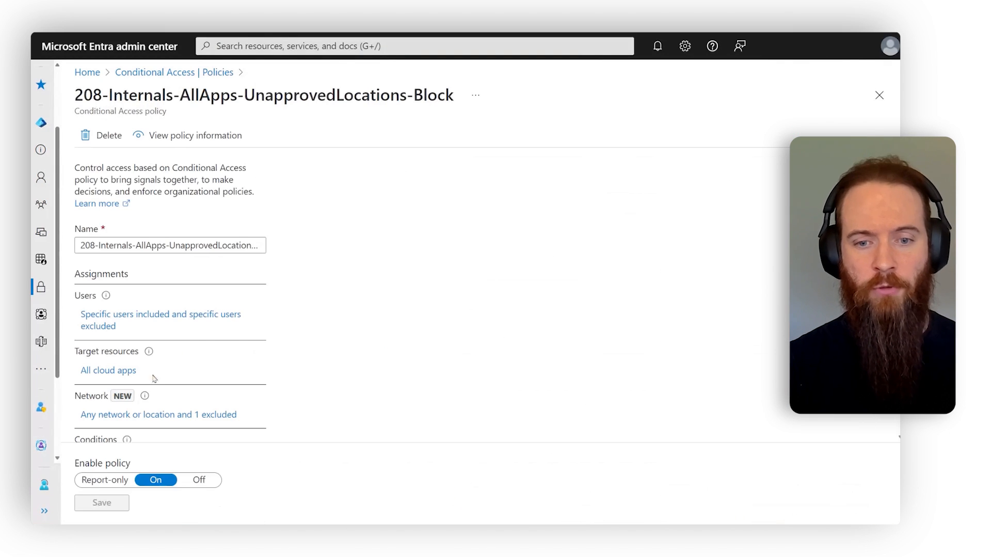
Step: Check the Network condition excludes Internals-ApprovedCountries, then return to the policies list
scroll("down", 3)
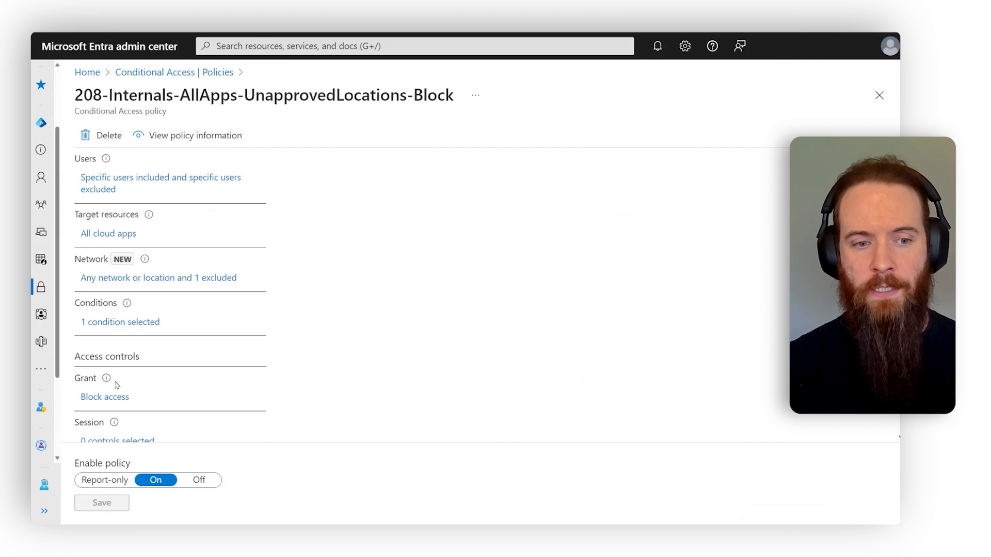
left_click(159, 278)
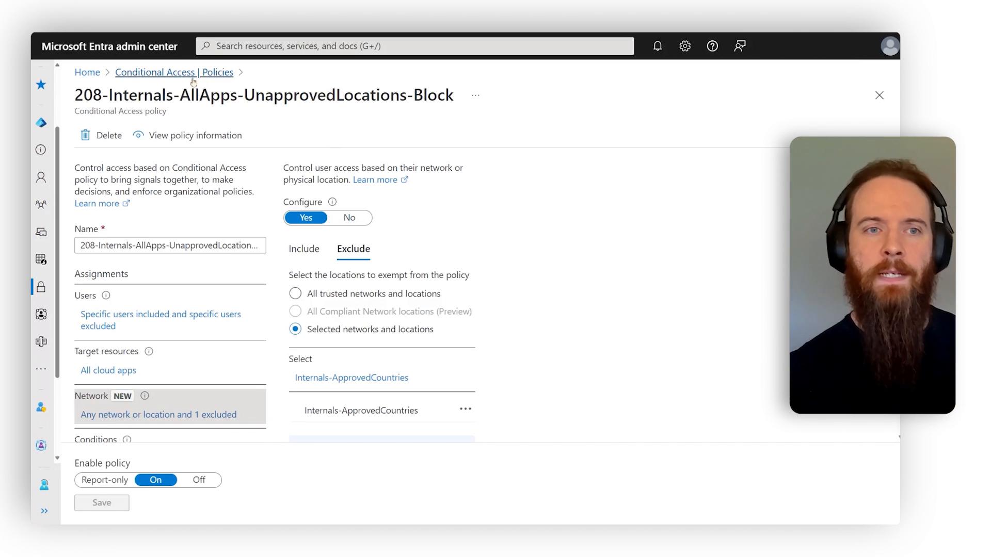
left_click(173, 72)
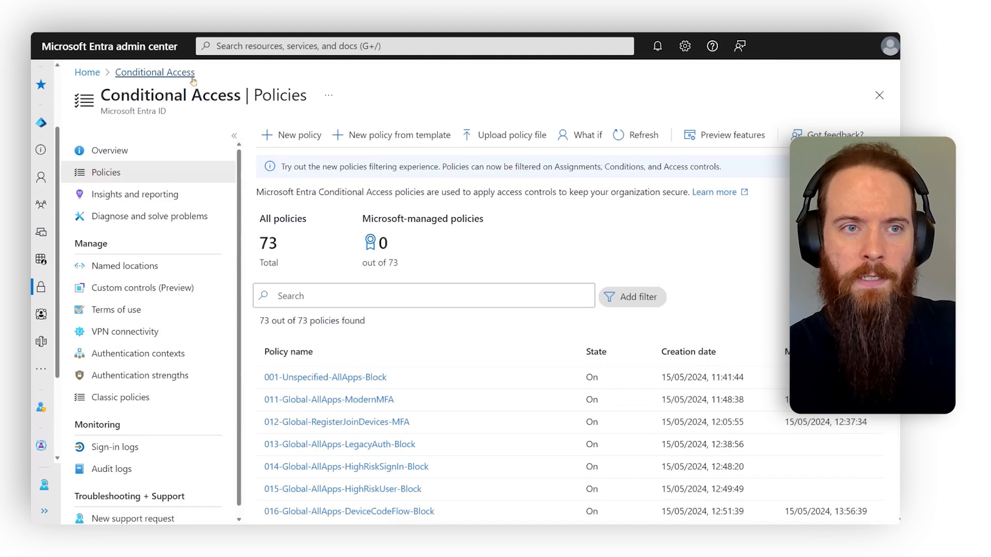
Step: Create a new policy and enable Use Conditional Access App Control under its Session controls
left_click(291, 134)
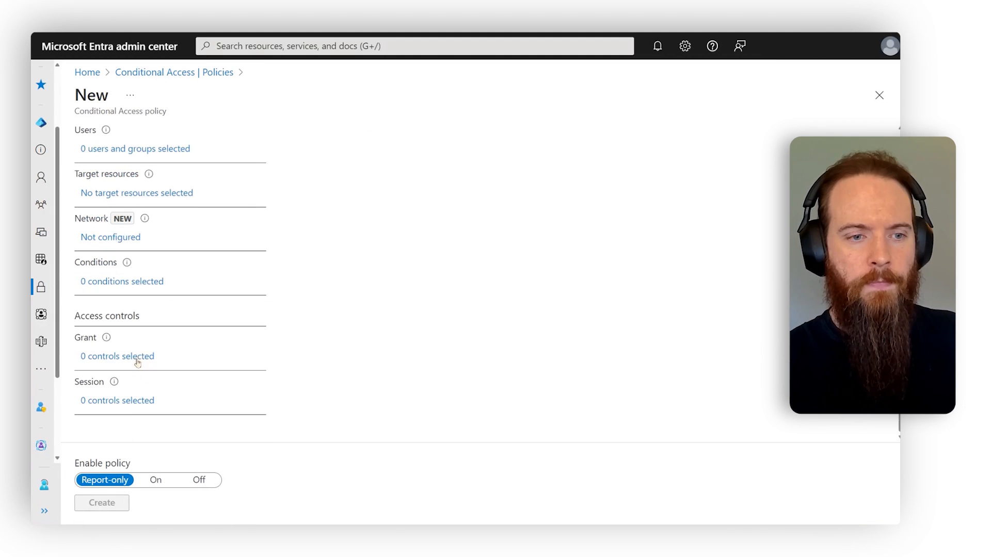
left_click(116, 400)
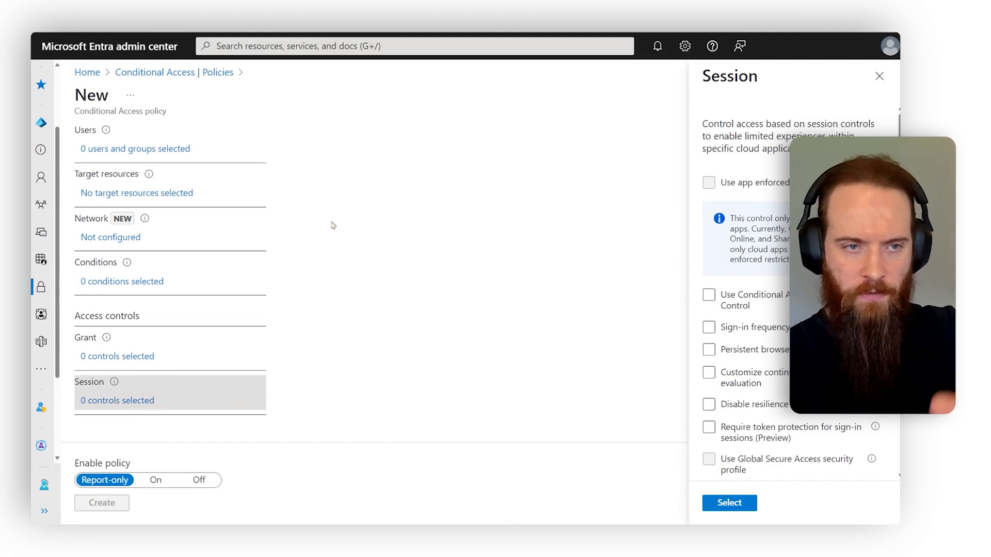
left_click(708, 295)
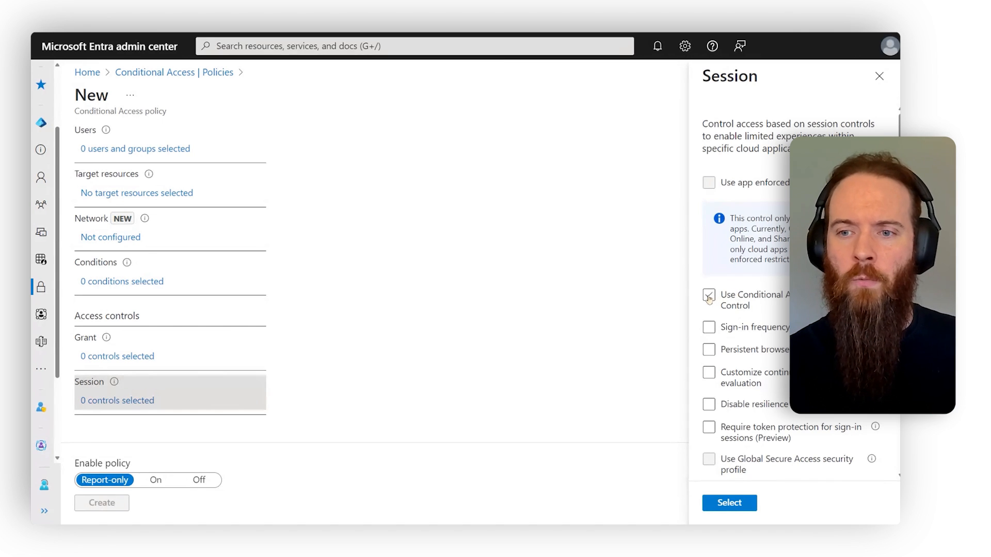
left_click(708, 294)
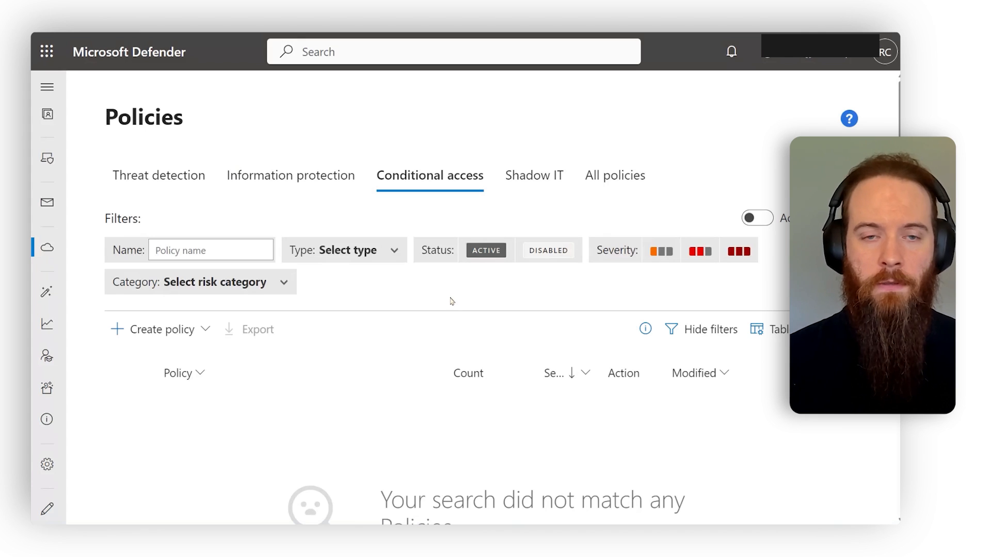
mouse_move(168, 329)
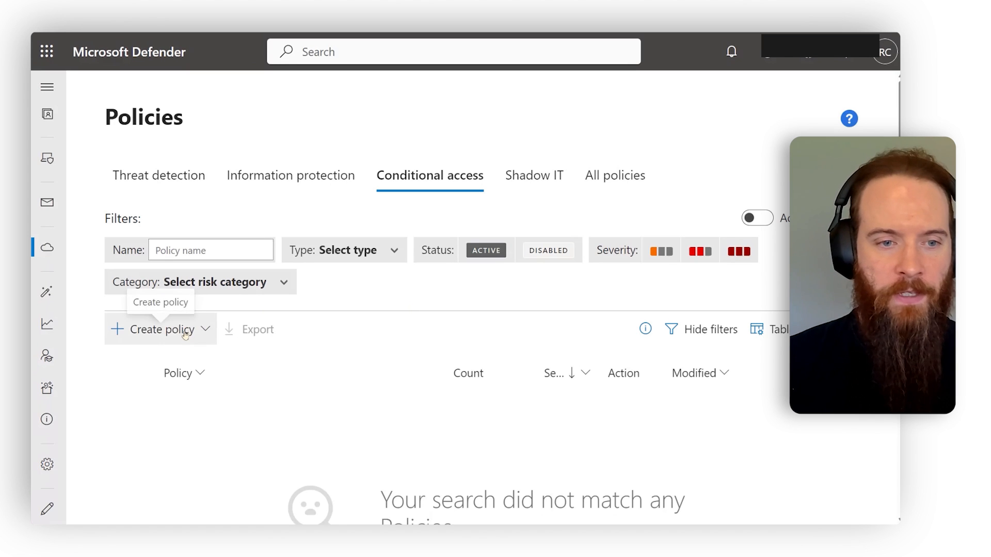
Step: Start a new Defender access policy named test and reveal its default device and app filters
left_click(160, 330)
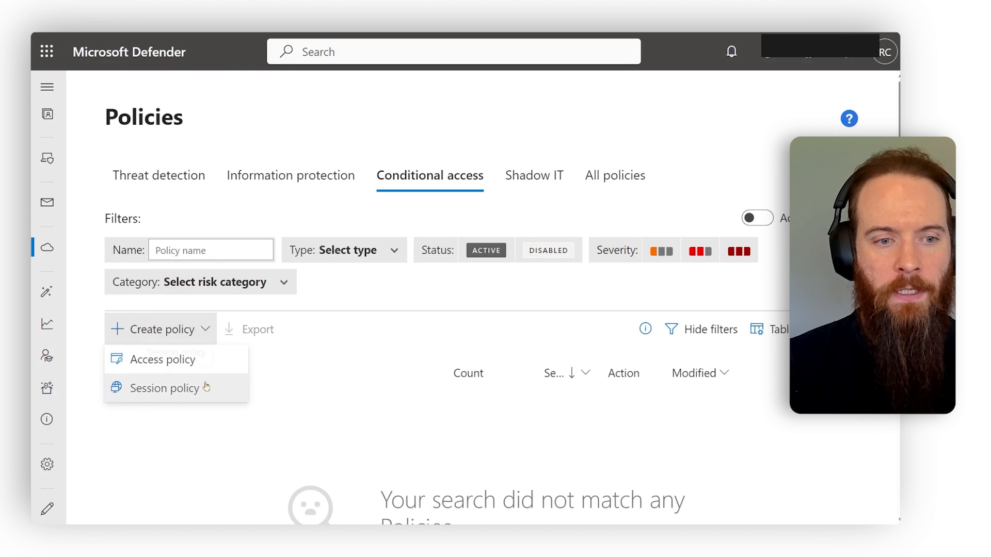
left_click(163, 387)
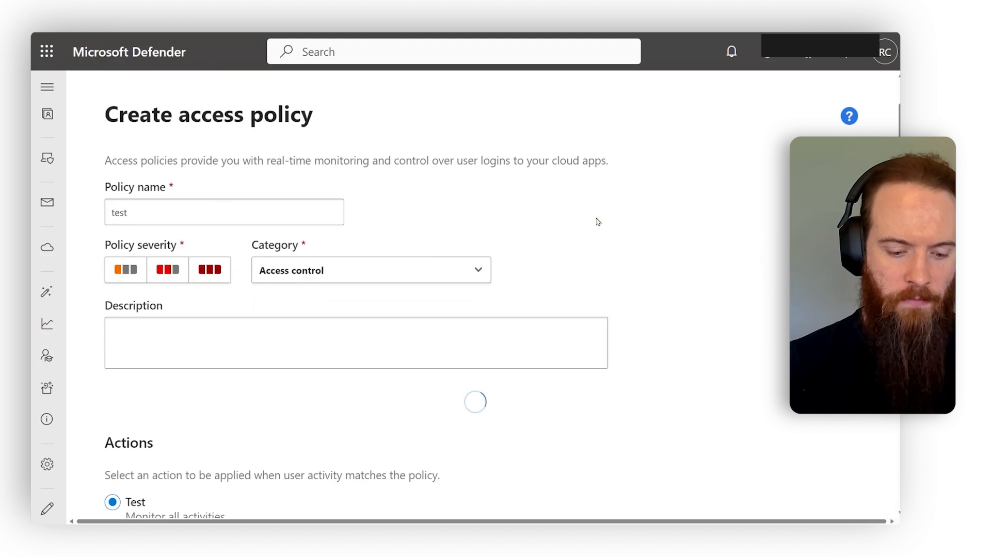
scroll("down", 3)
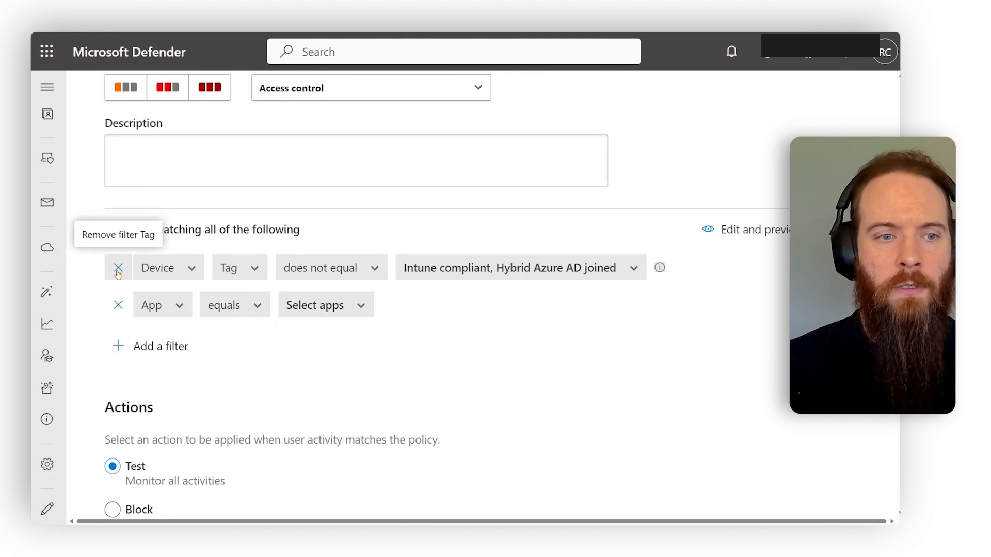
Step: Replace the device filter with IP address category equals Cloud provider or VPN
left_click(118, 267)
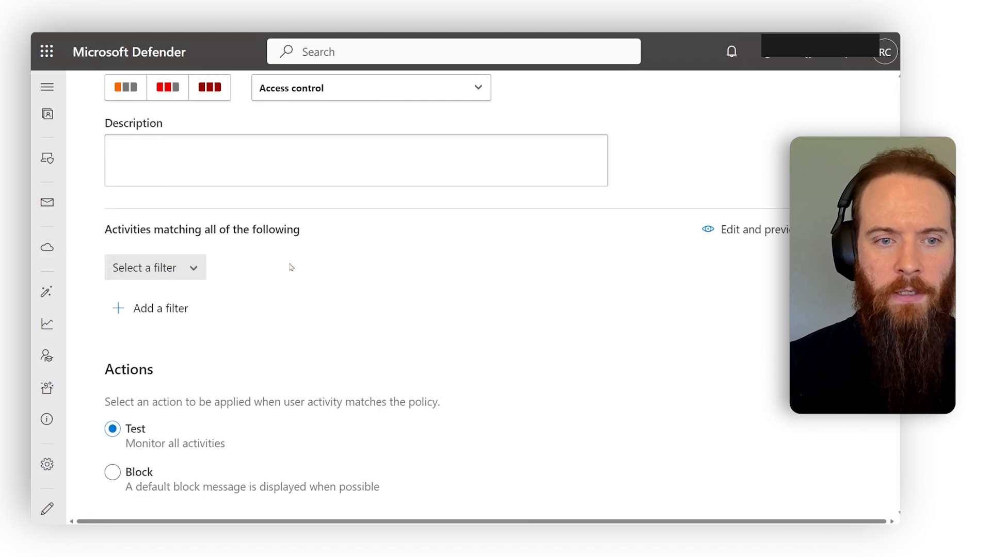
left_click(153, 267)
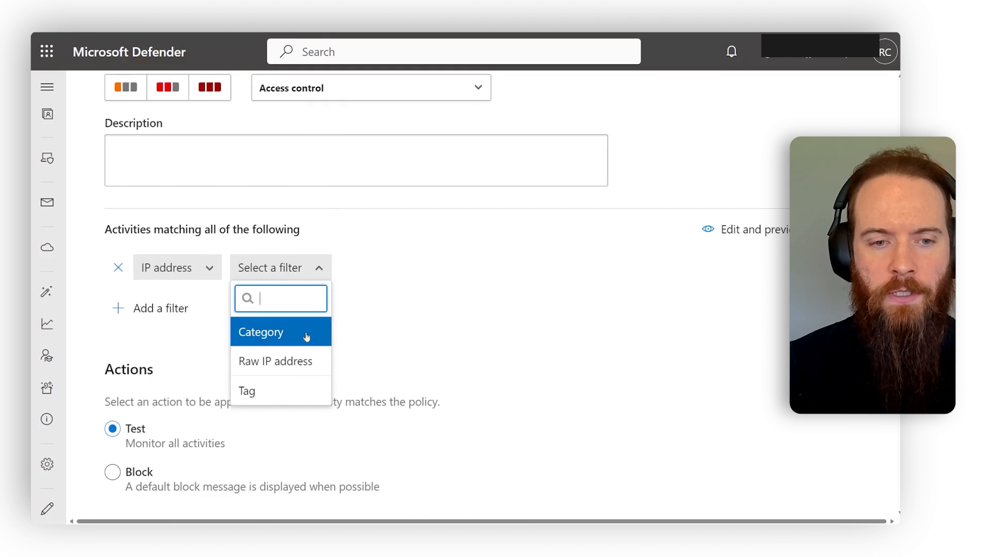
left_click(261, 332)
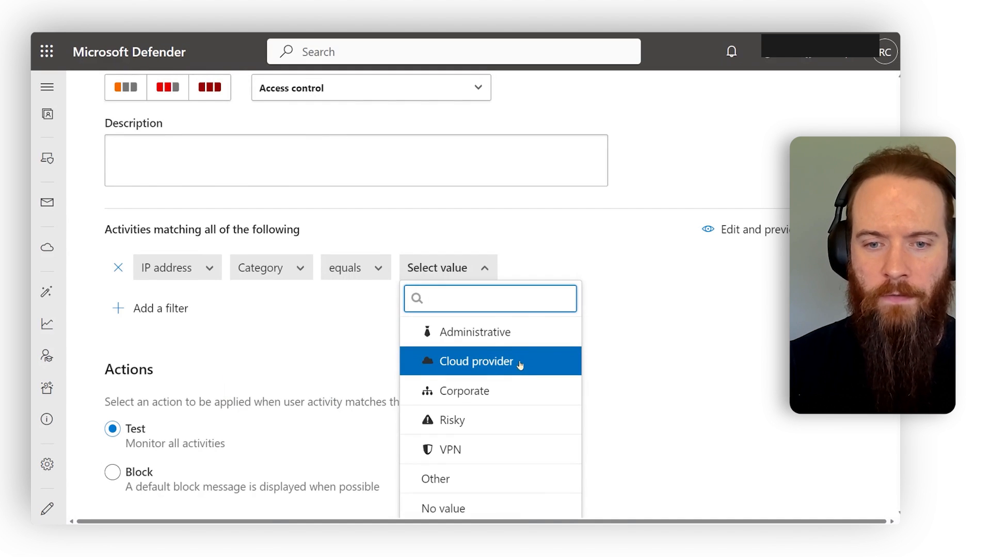
left_click(475, 362)
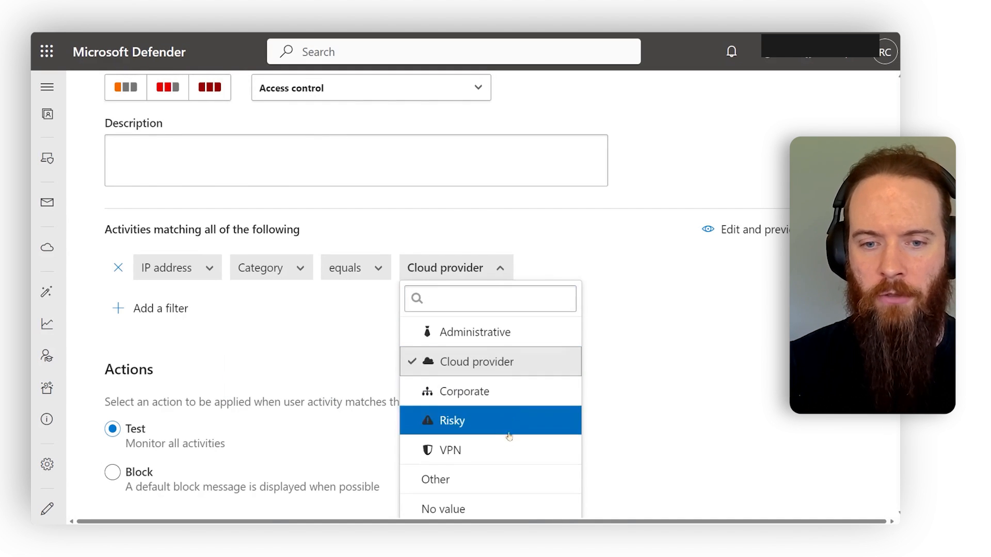
left_click(449, 450)
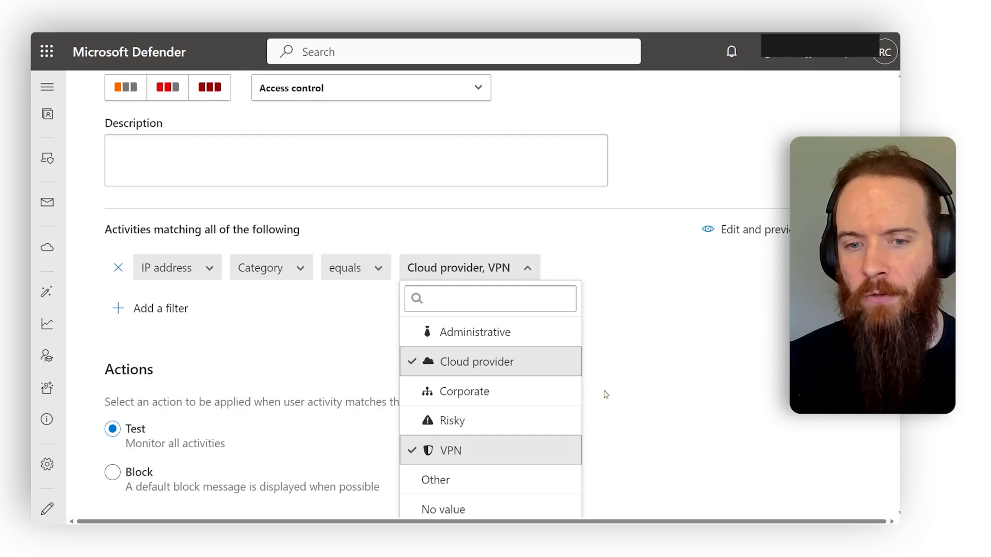
mouse_move(670, 328)
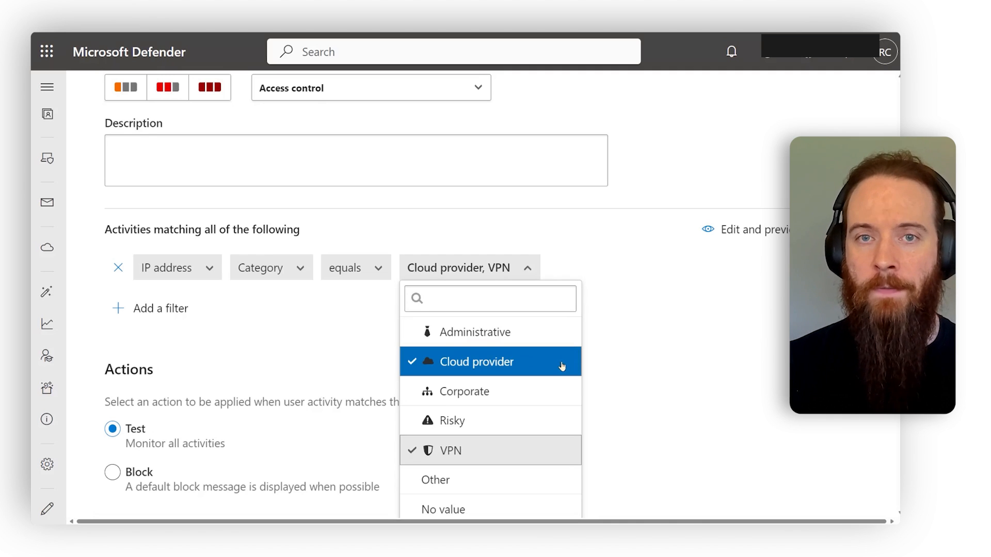
mouse_move(605, 418)
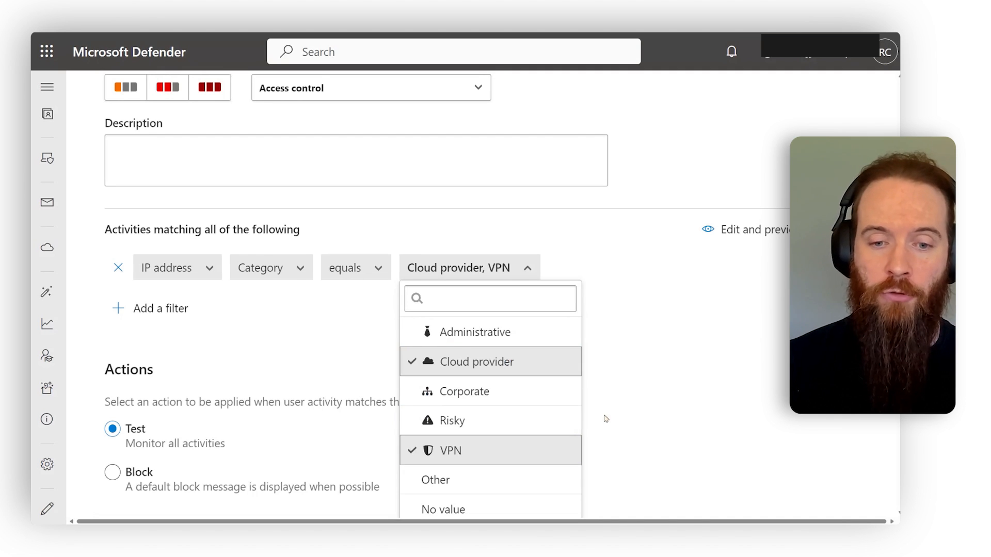
left_click(526, 268)
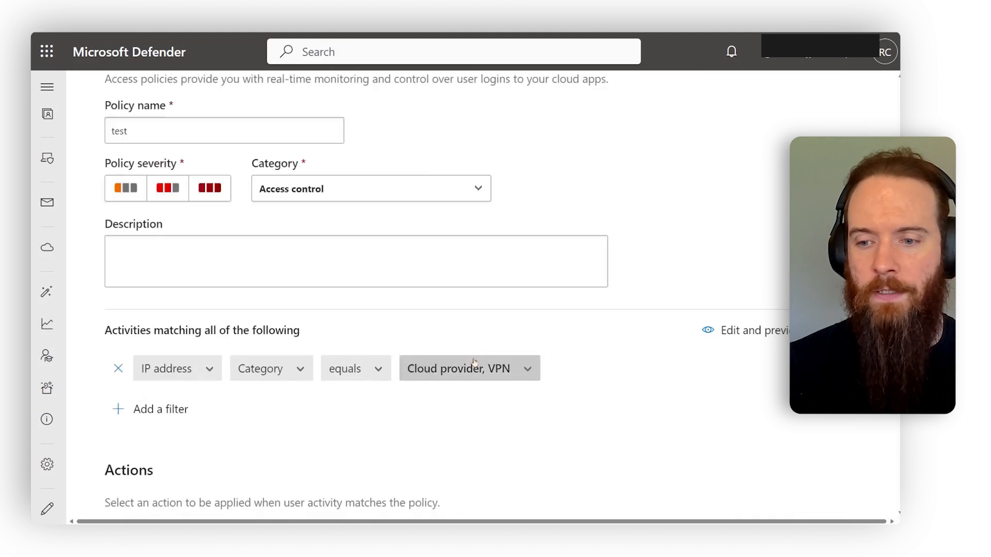
Step: Create the test access policy with the Block action so it appears in the policies list
left_click(760, 484)
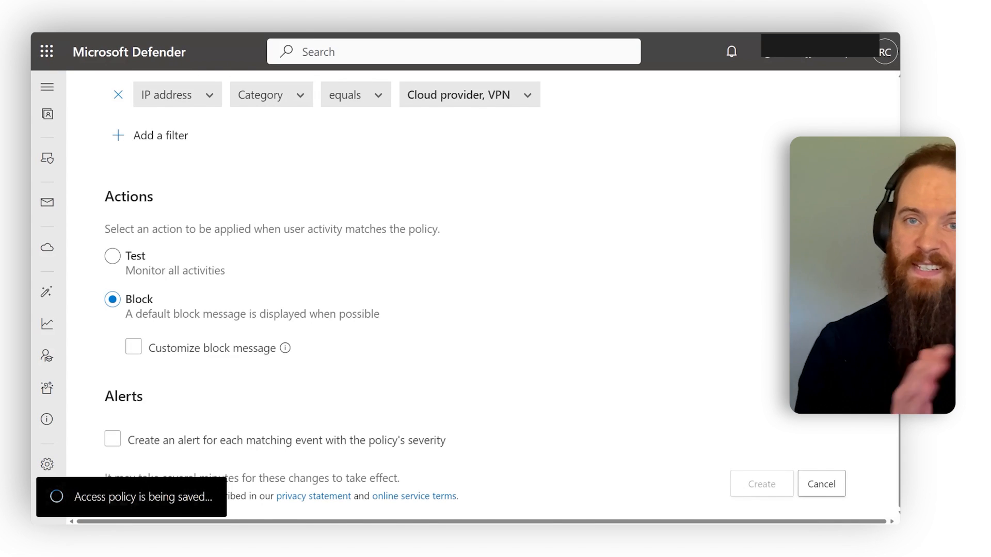
left_click(761, 483)
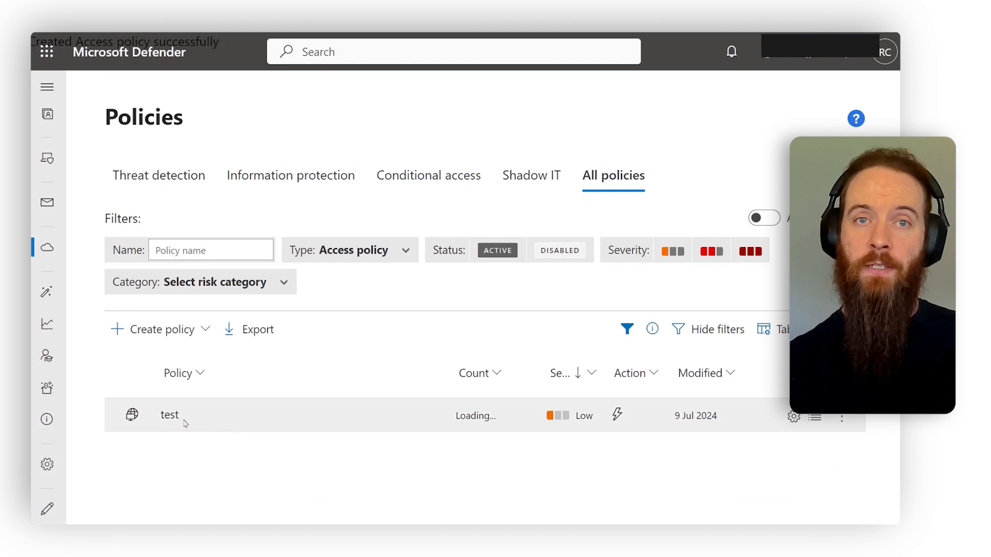
left_click(168, 415)
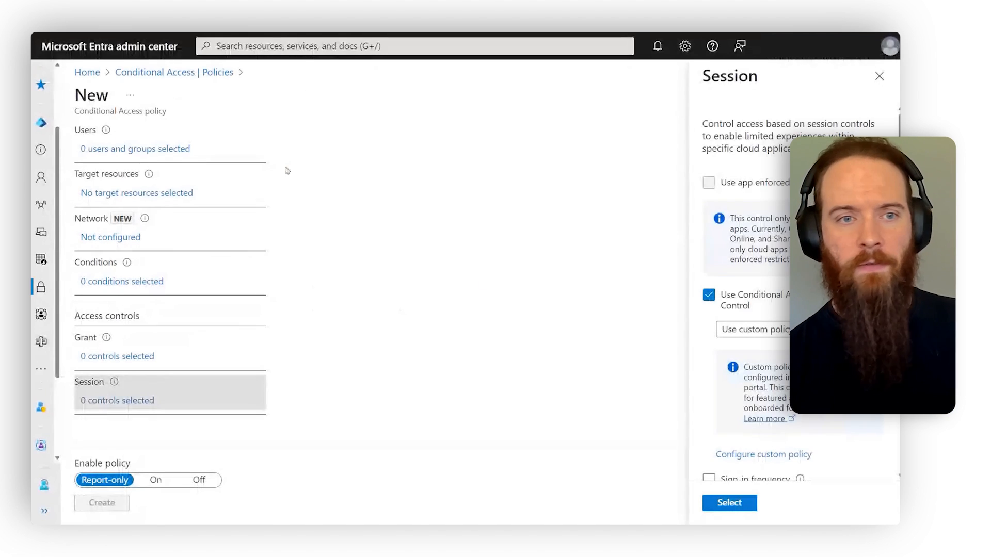
Step: Show CA-EmergencyAccess as the excluded group of 011-Global-AllApps-ModernMFA
left_click(728, 503)
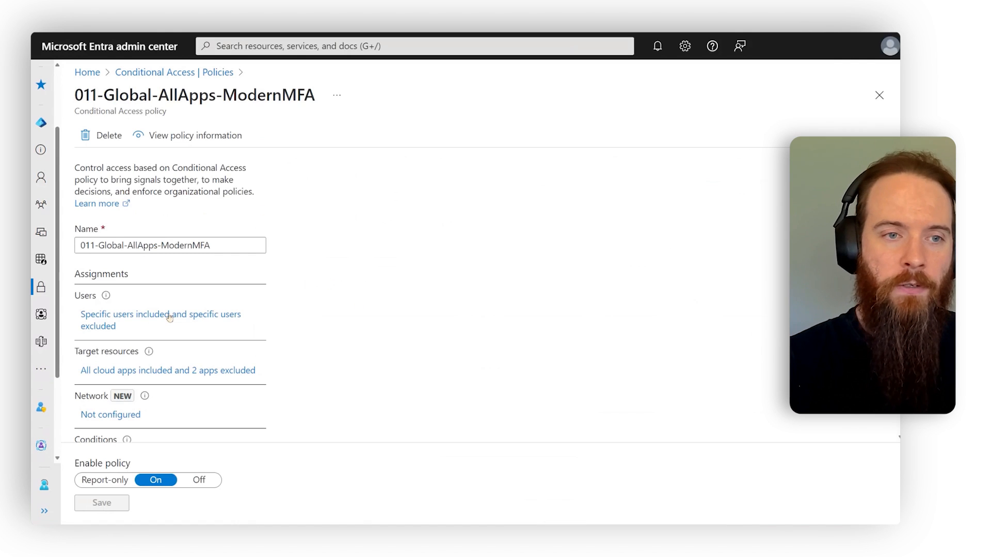
left_click(161, 320)
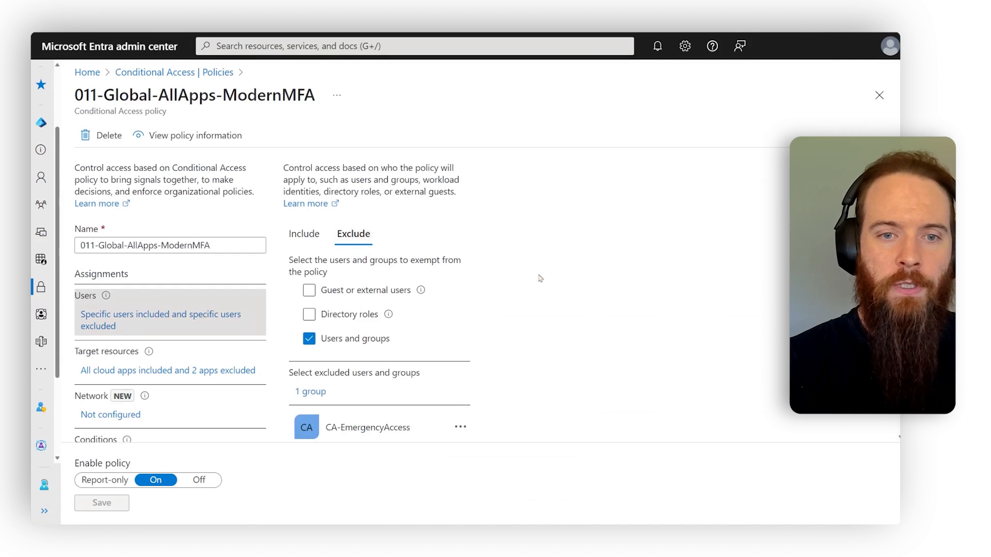
scroll("down", 3)
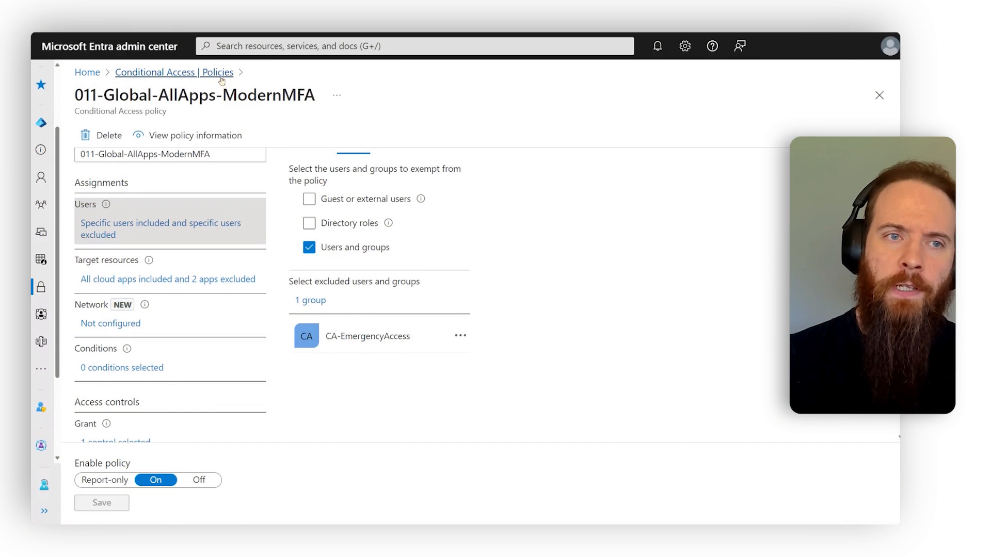
Step: Review 001-Unspecified-AllApps-Block's users, target cloud apps and Block grant control
left_click(175, 72)
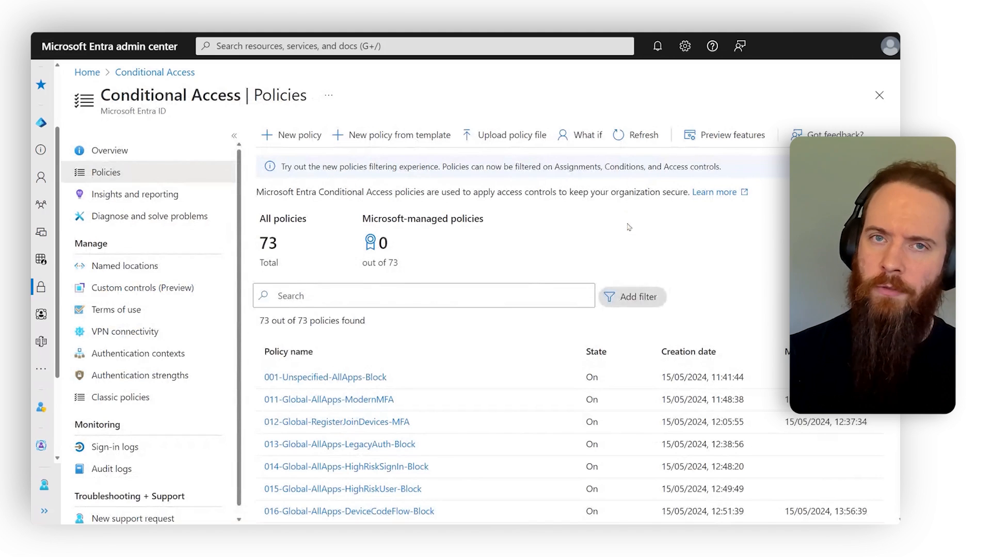
left_click(324, 378)
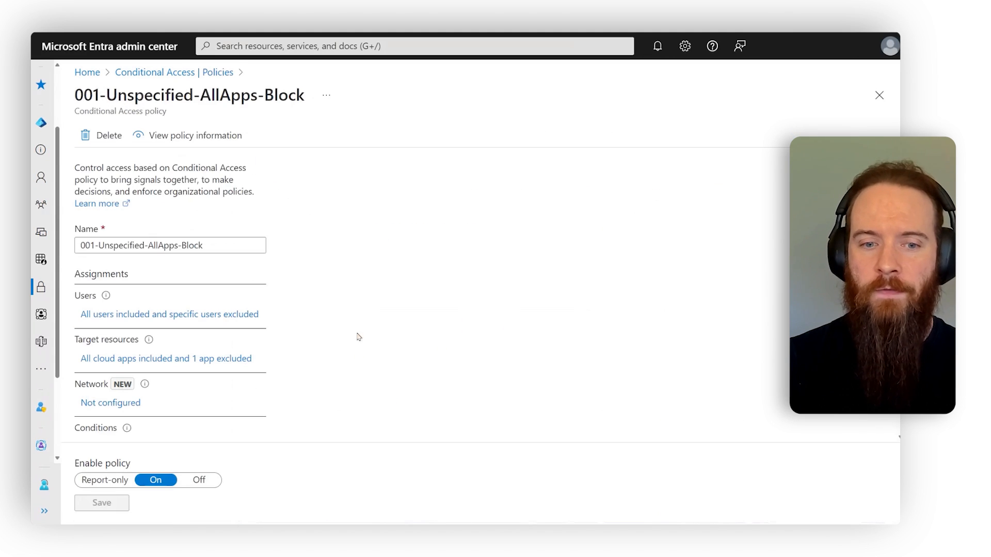
left_click(169, 314)
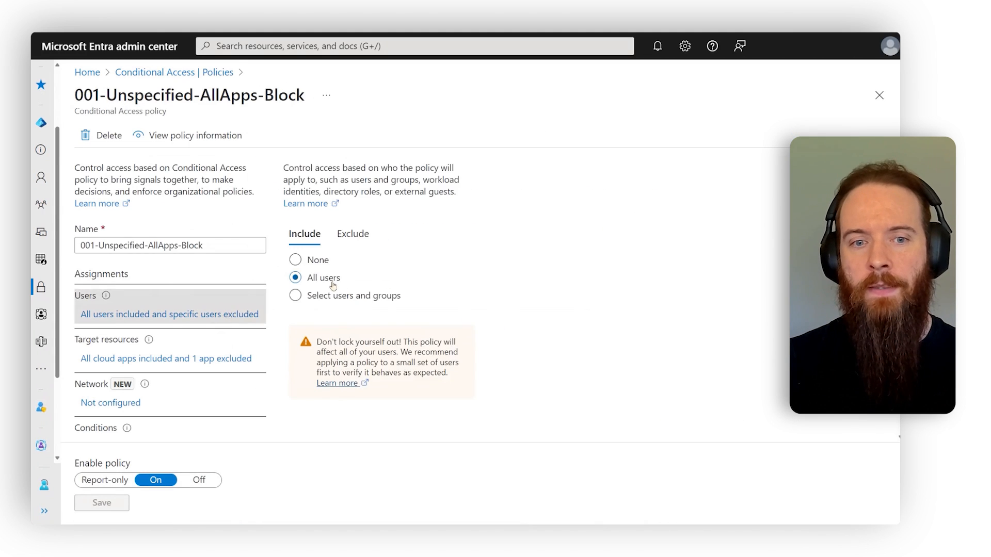
left_click(165, 359)
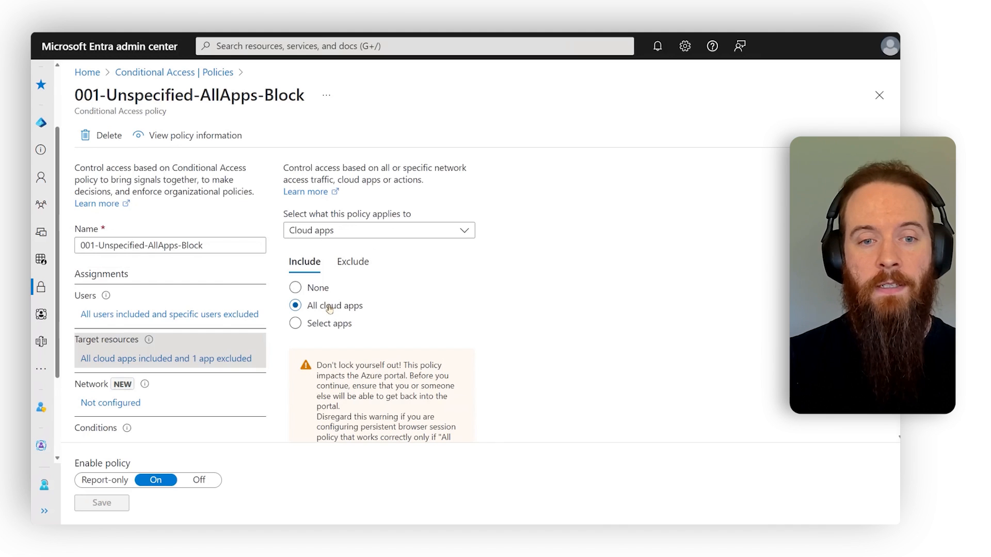
scroll("down", 3)
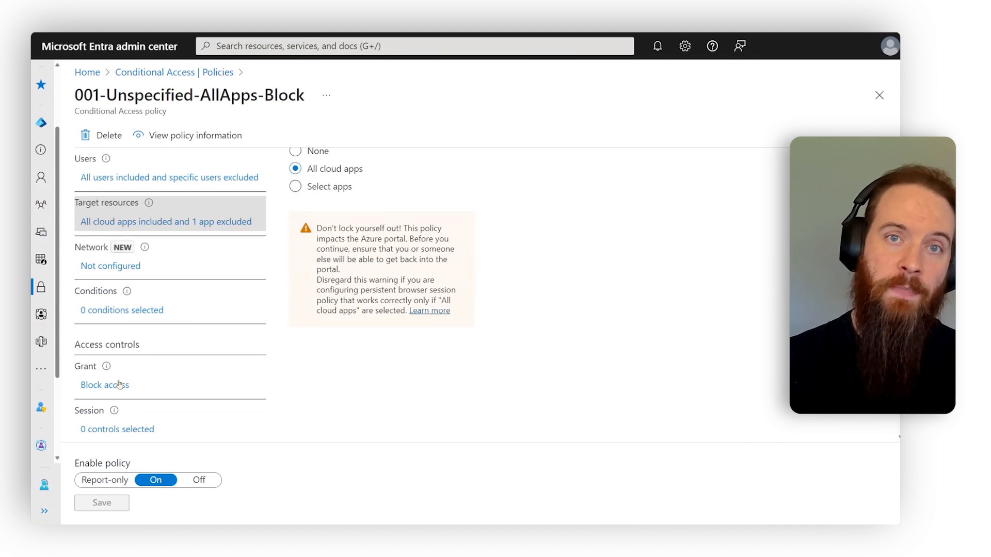
left_click(104, 385)
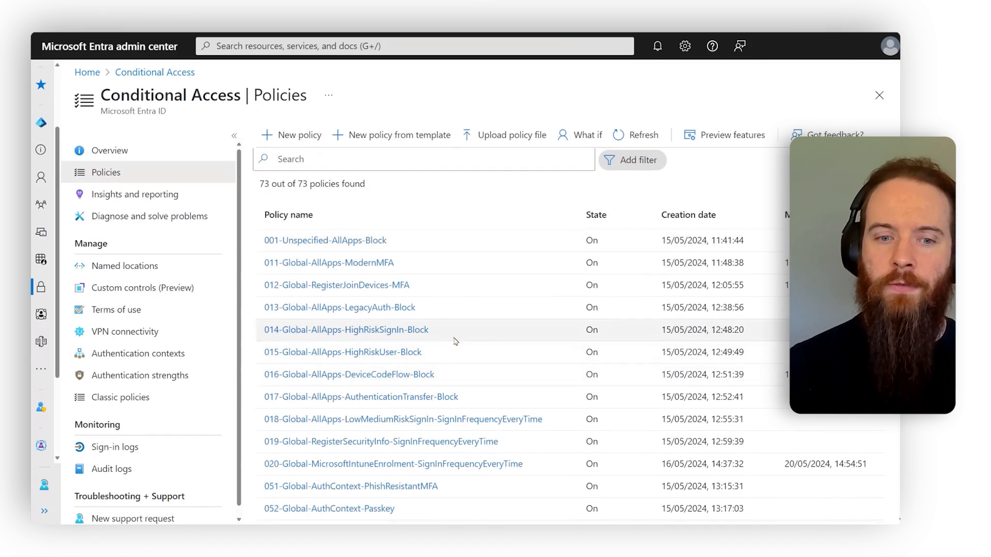
scroll("down", 3)
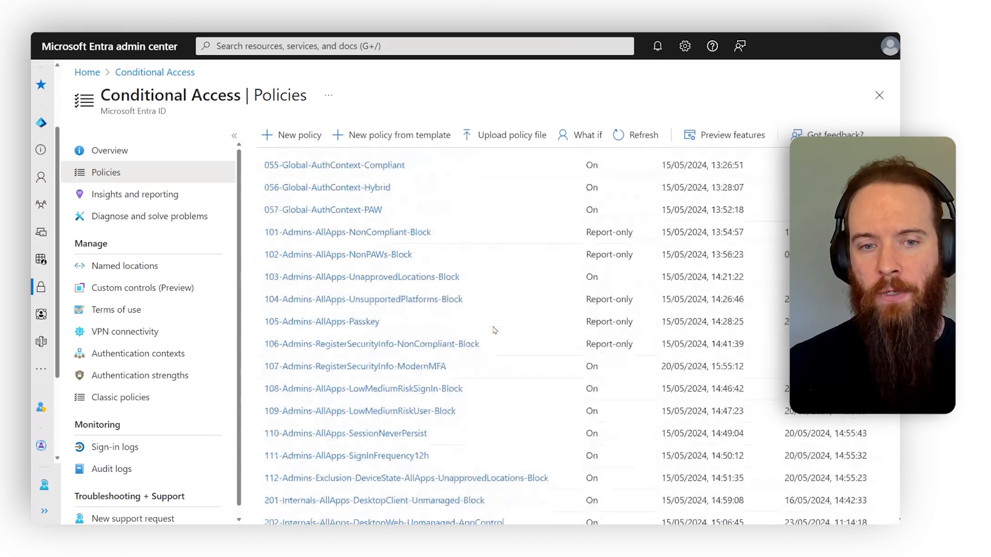
scroll("down", 3)
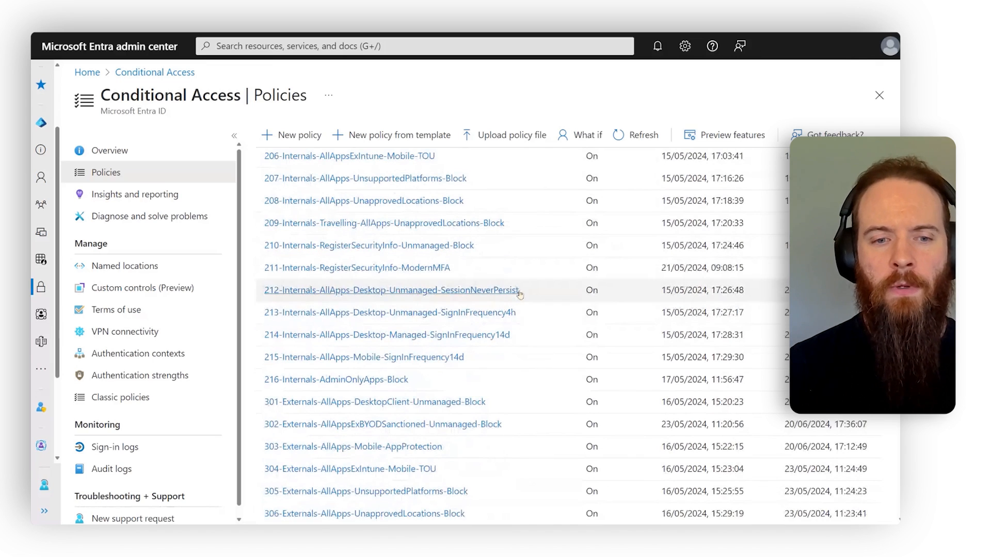
mouse_move(537, 293)
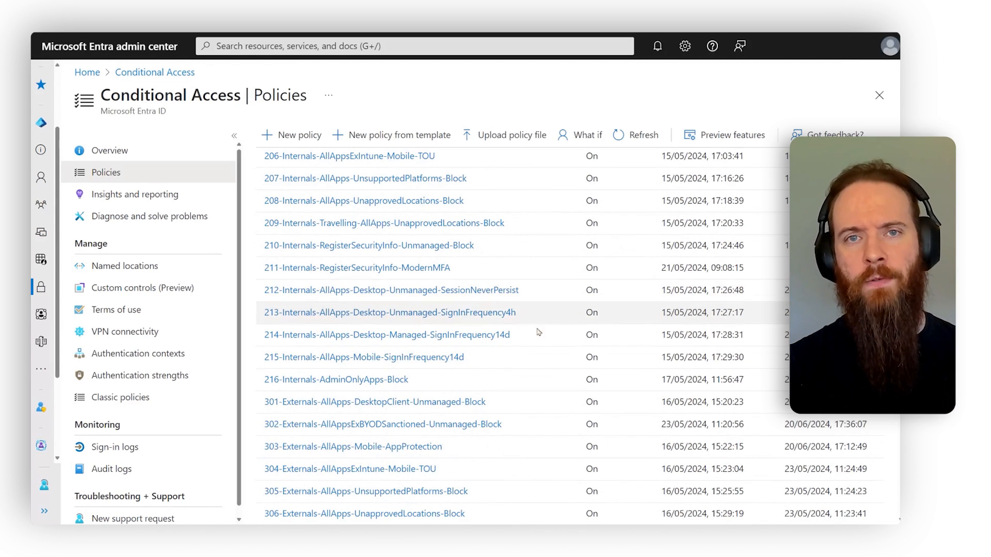
scroll("down", 3)
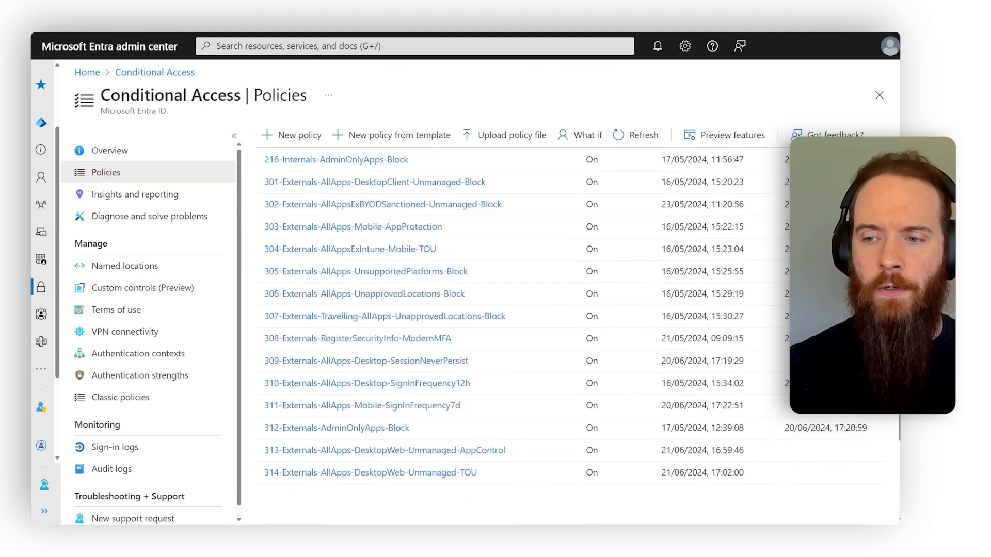
scroll("down", 3)
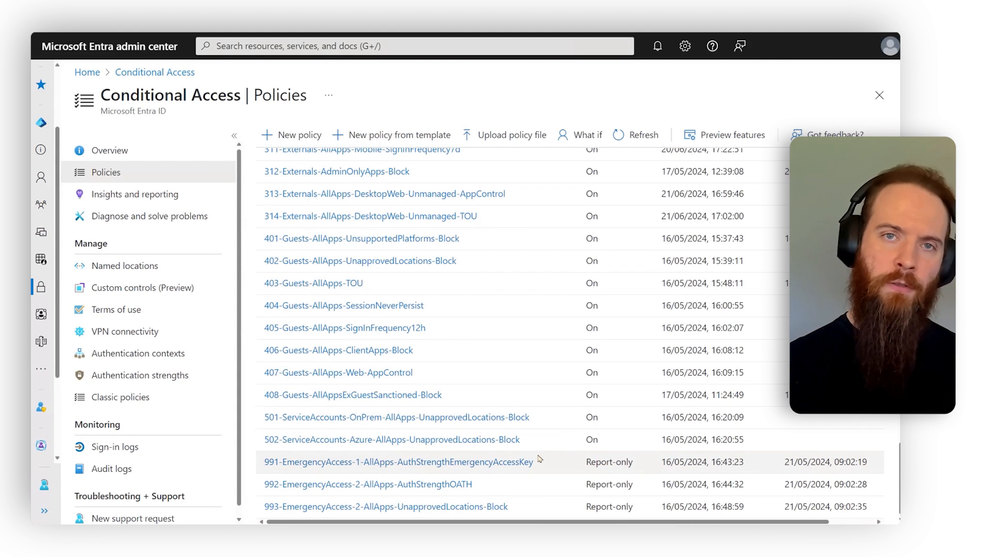
mouse_move(547, 463)
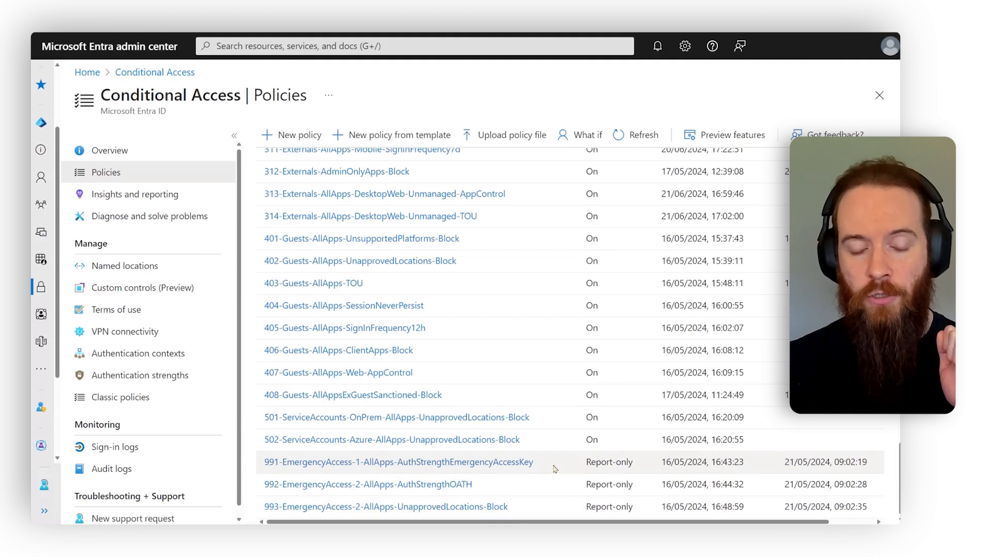
Step: View the 991 emergency-access policy's authentication-strength grant, then the CA-Admins group members
left_click(397, 462)
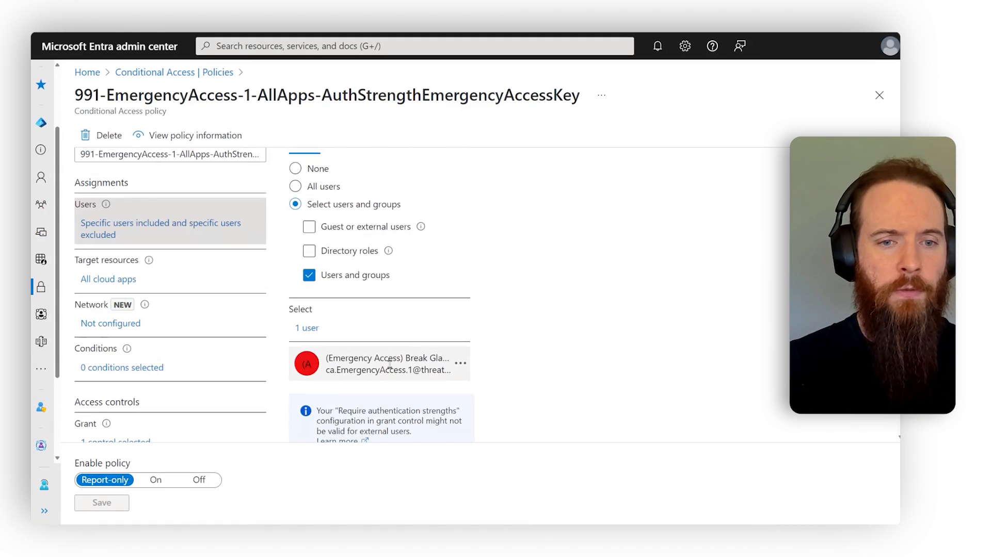
scroll("down", 3)
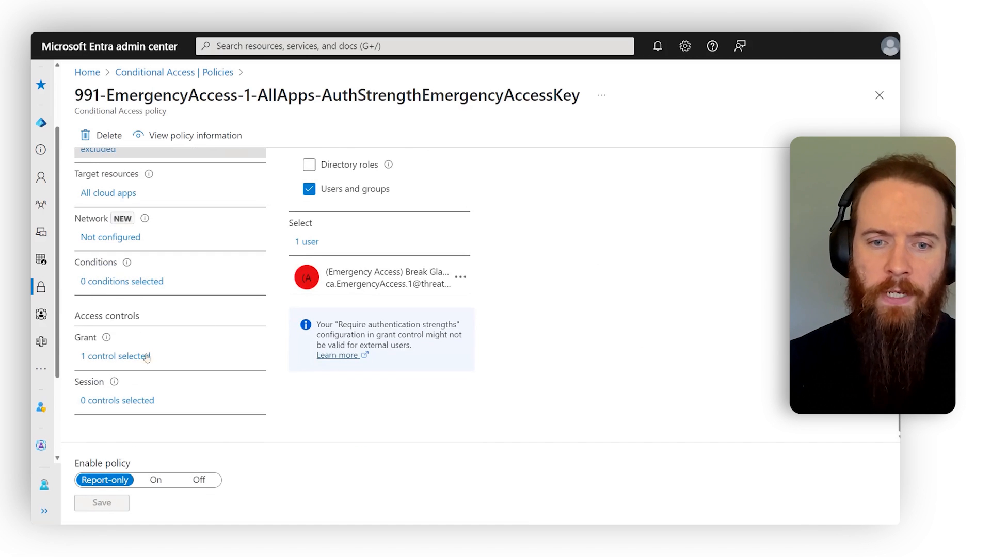
left_click(115, 356)
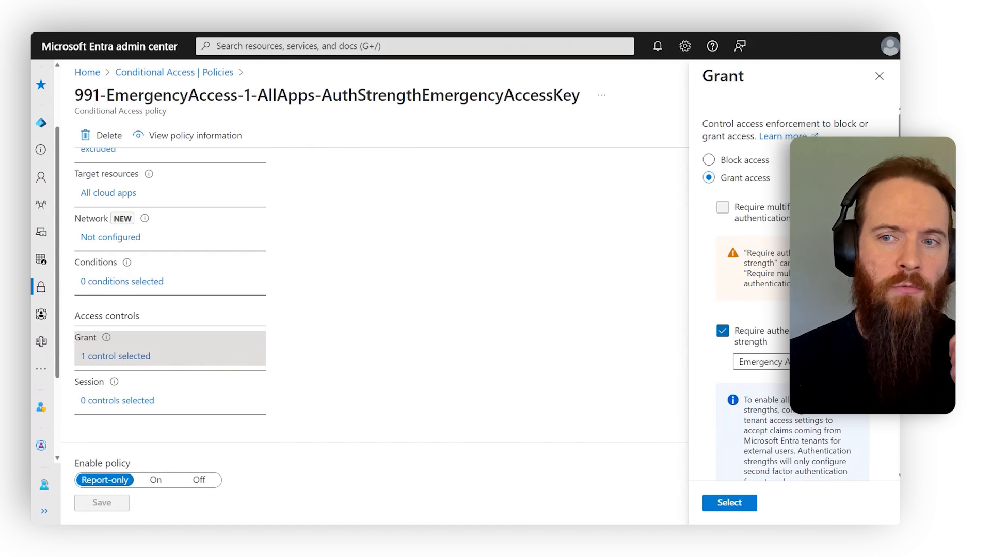
left_click(762, 362)
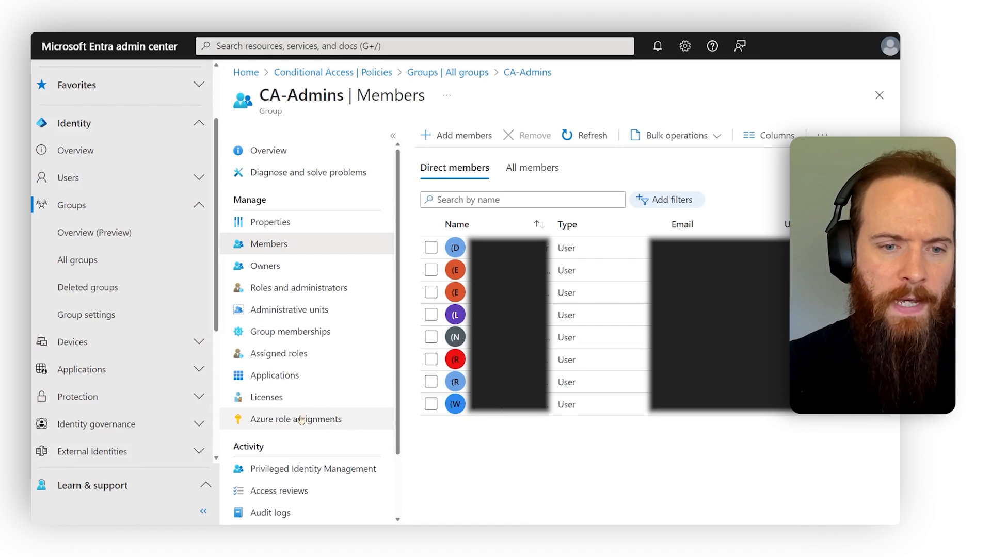
Step: Check CA-Admins properties and show its empty Active assignments under Assigned roles
left_click(272, 222)
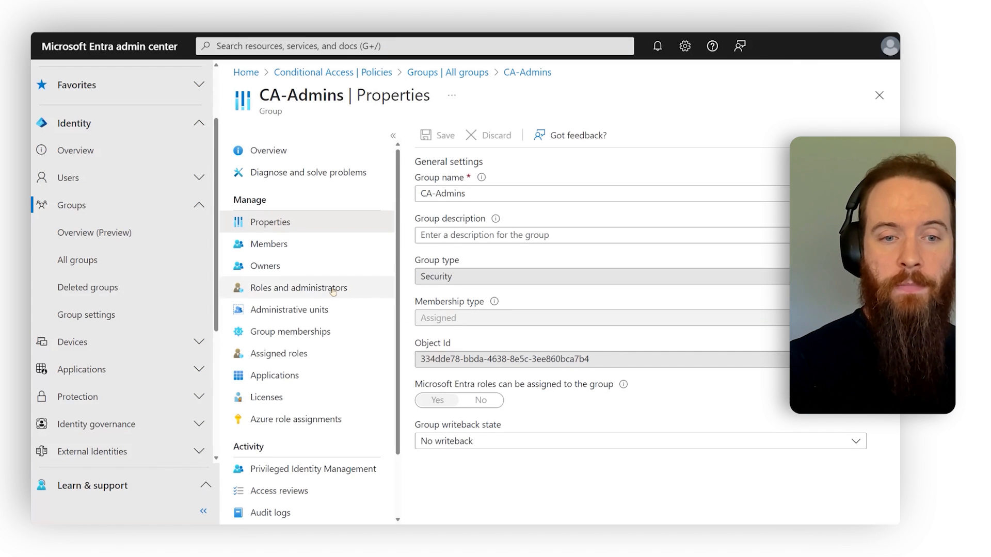
left_click(280, 353)
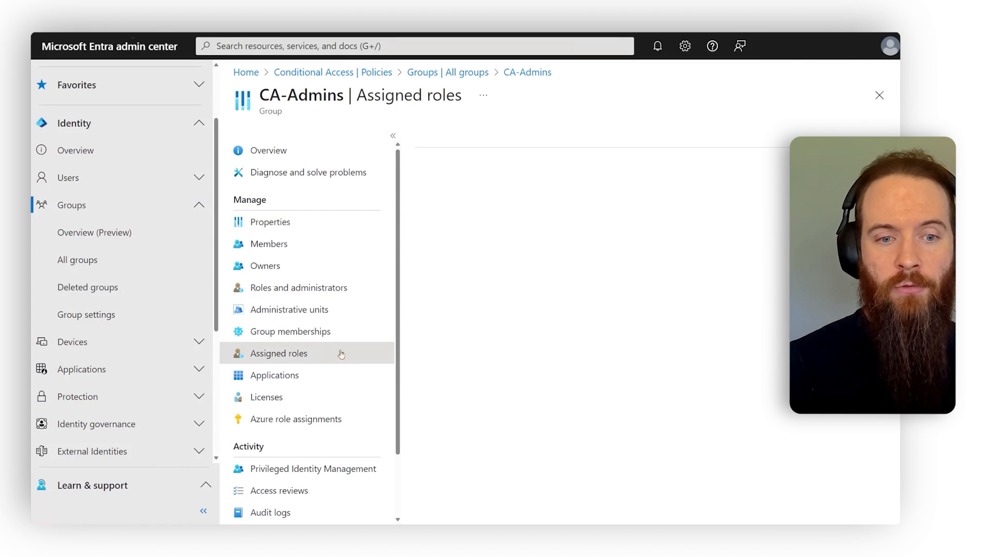
left_click(279, 353)
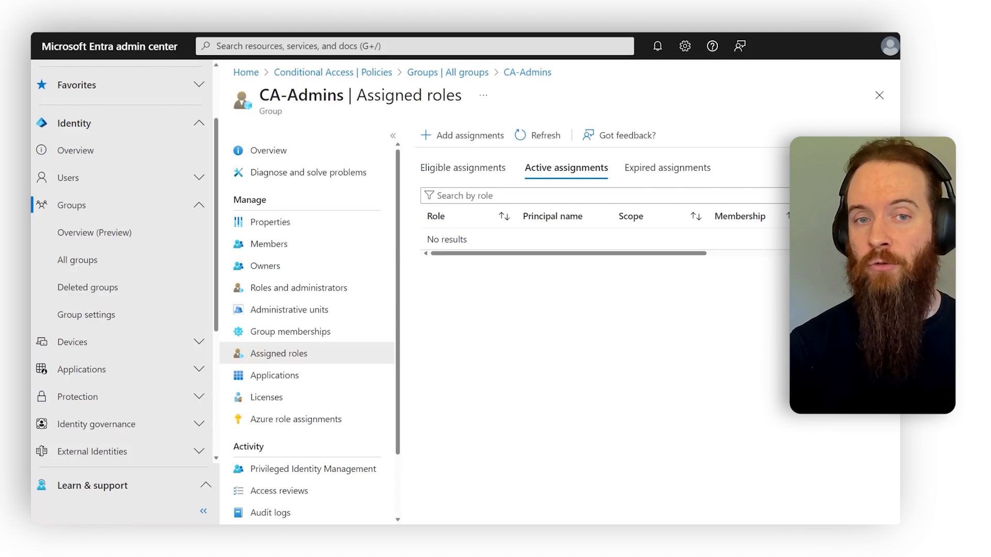
mouse_move(291, 331)
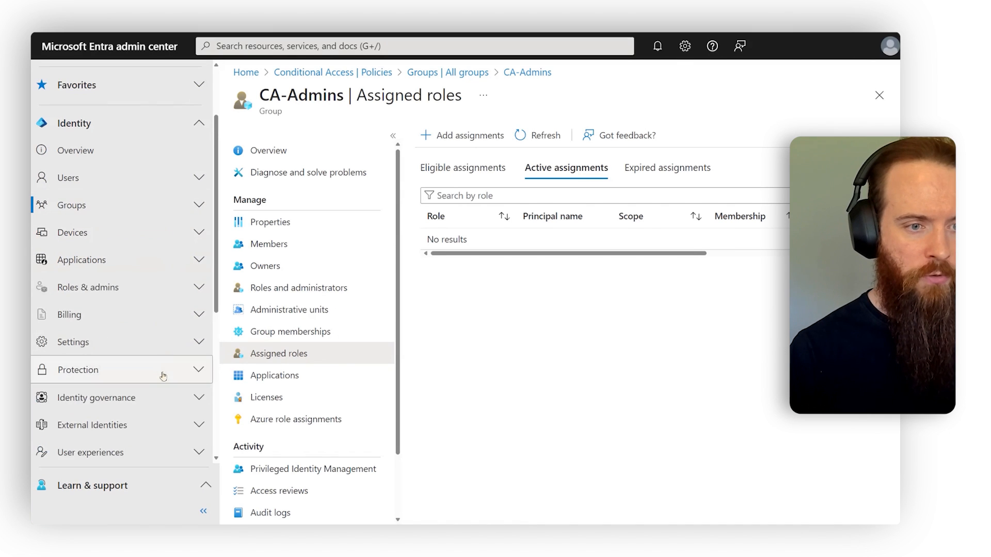
Step: Open the rmau-EmergencyAccess admin unit from Roles & admins, showing its two users
left_click(80, 260)
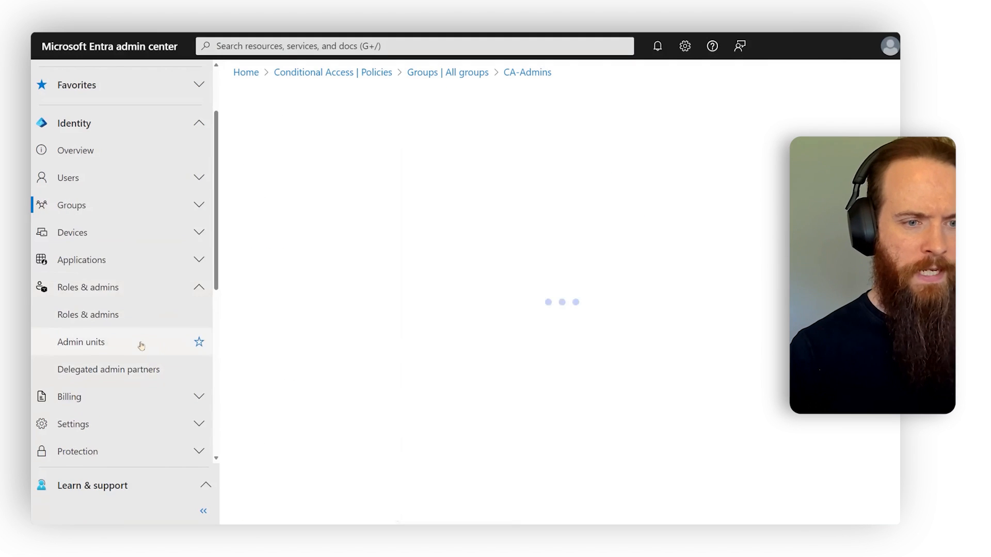
left_click(80, 342)
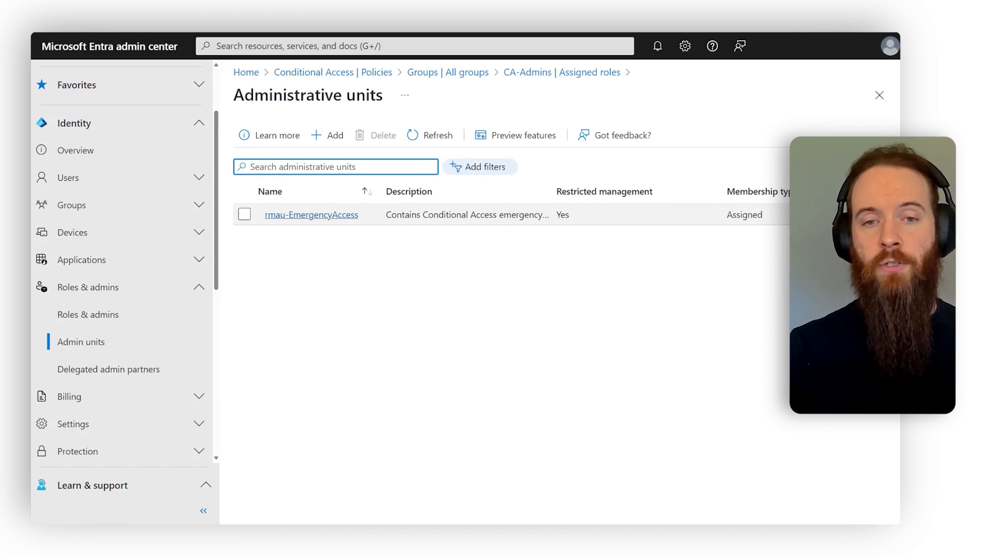
left_click(311, 215)
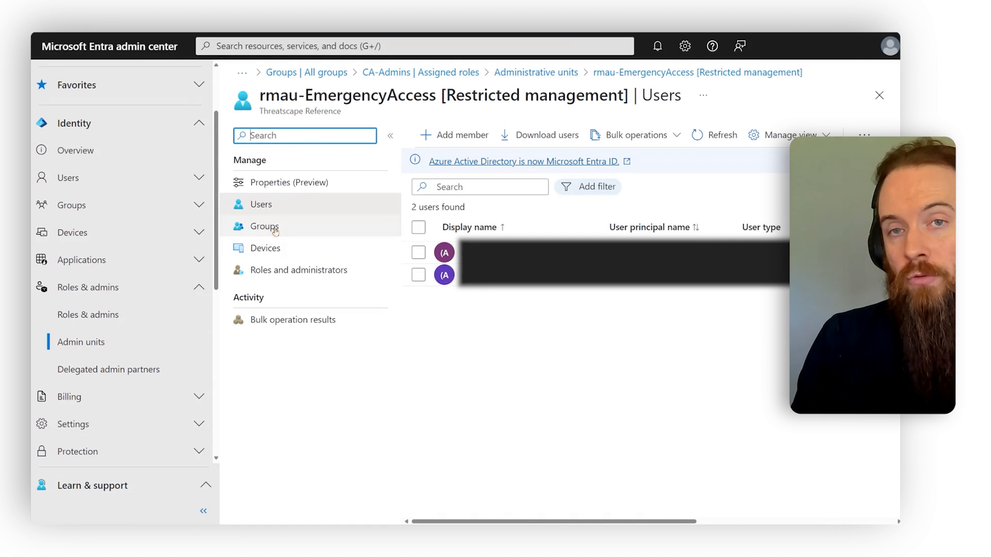
Step: List the unit's groups, showing the single CA-Emergency security group
left_click(266, 226)
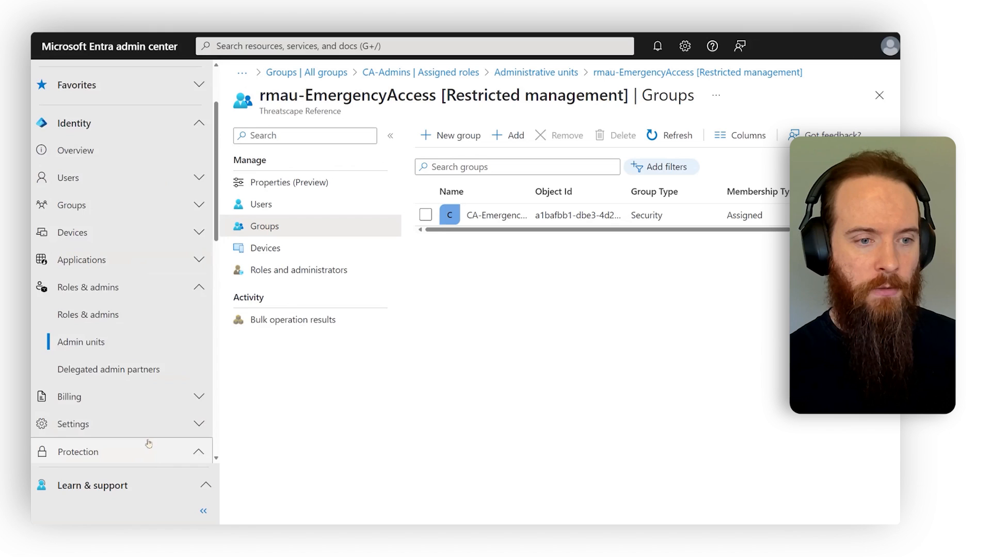
Step: Return to Conditional Access Policies and scroll through all 73 policies
left_click(94, 370)
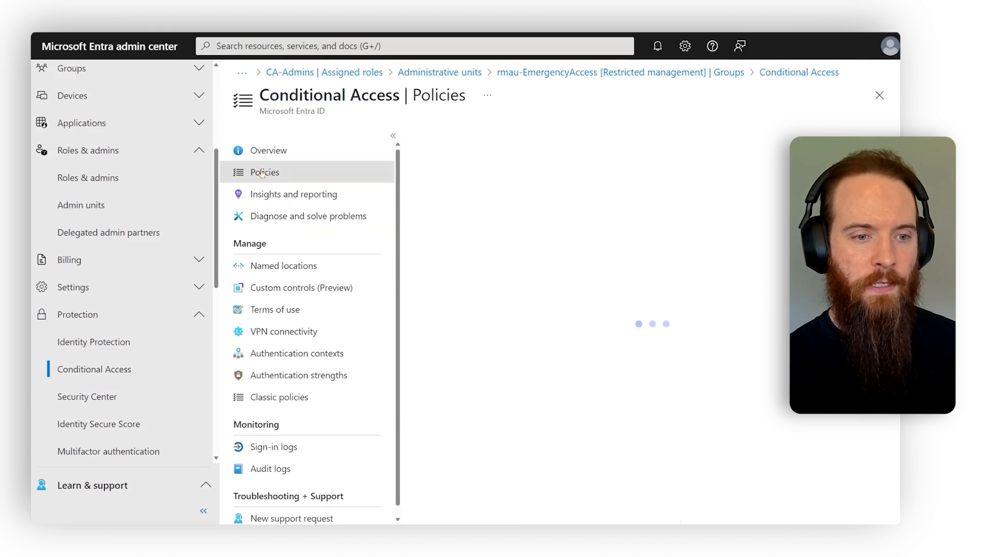
left_click(264, 173)
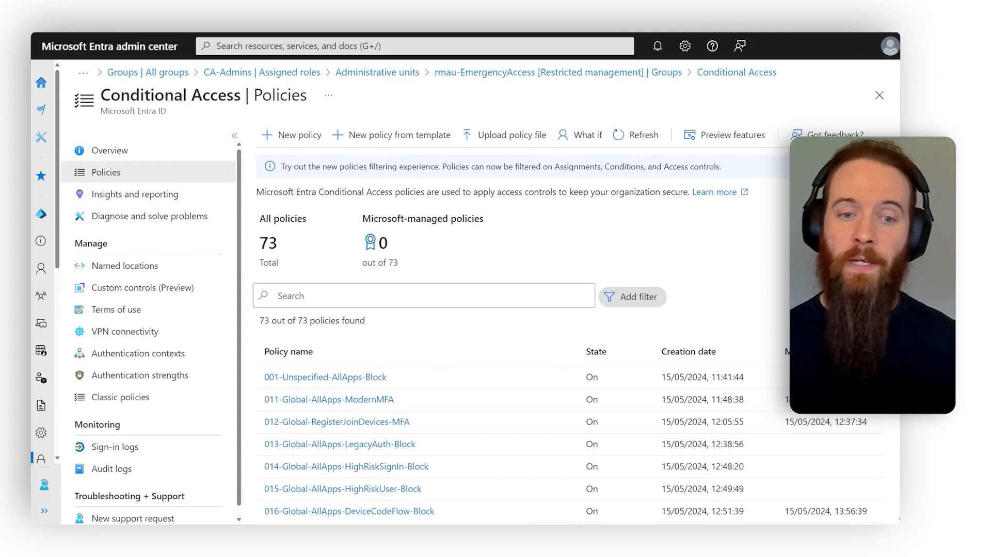
mouse_move(722, 236)
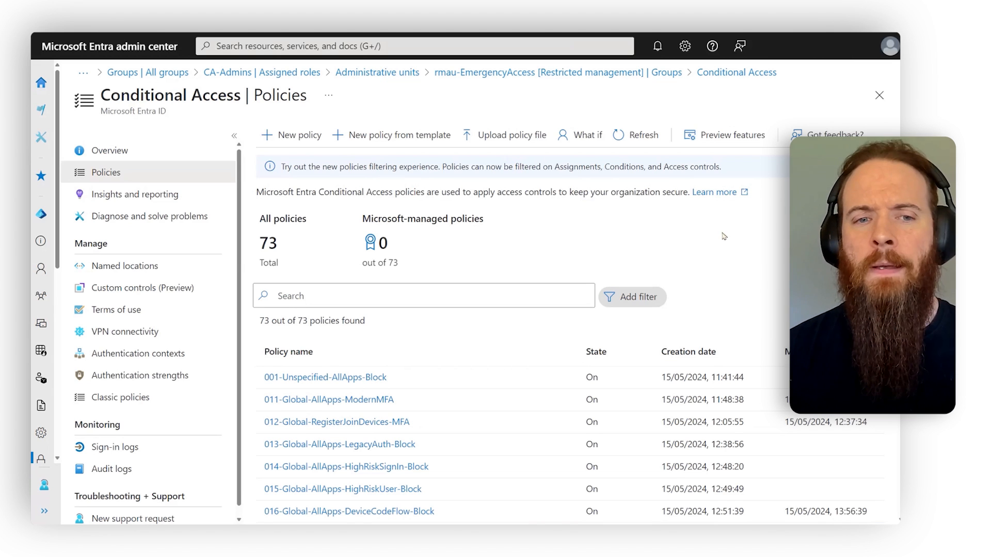
mouse_move(727, 237)
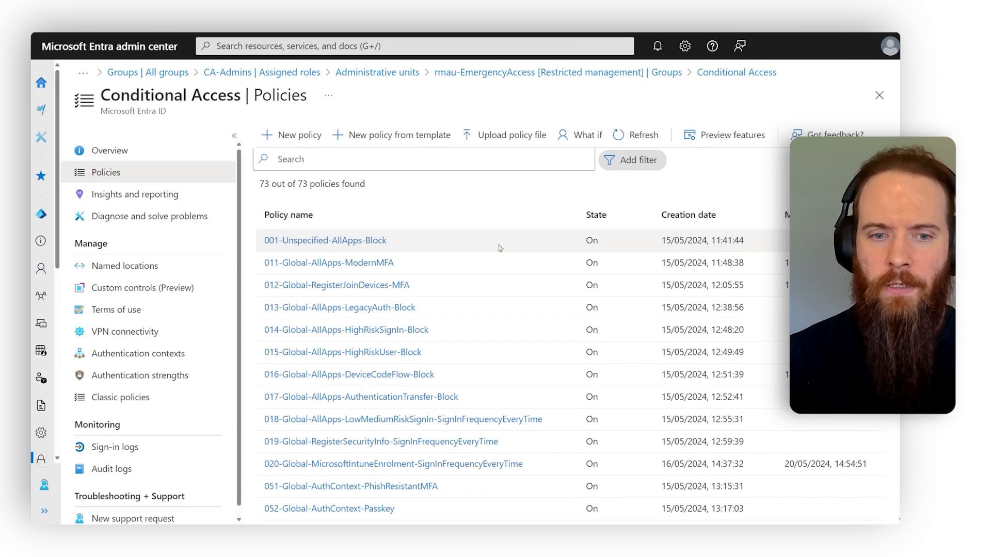
scroll("down", 3)
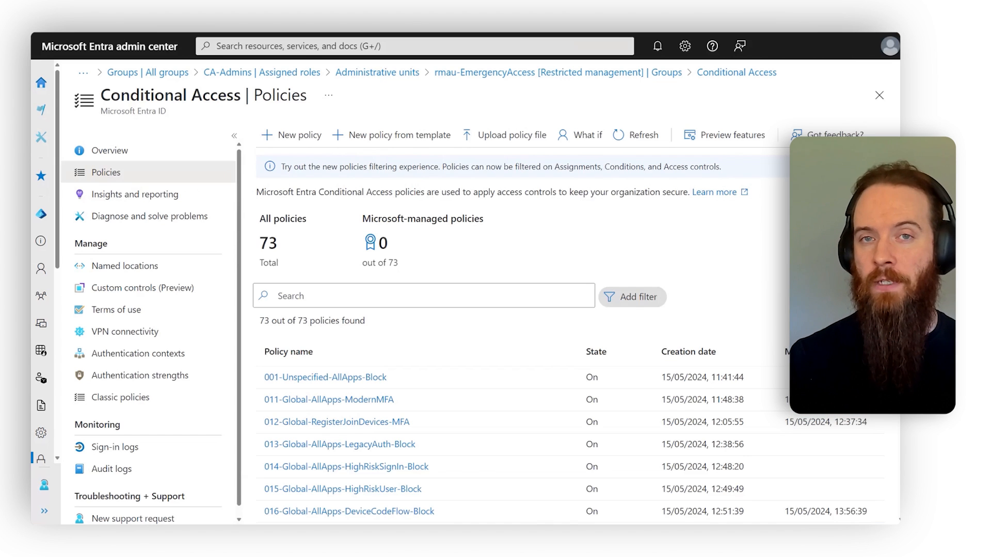
scroll("down", 3)
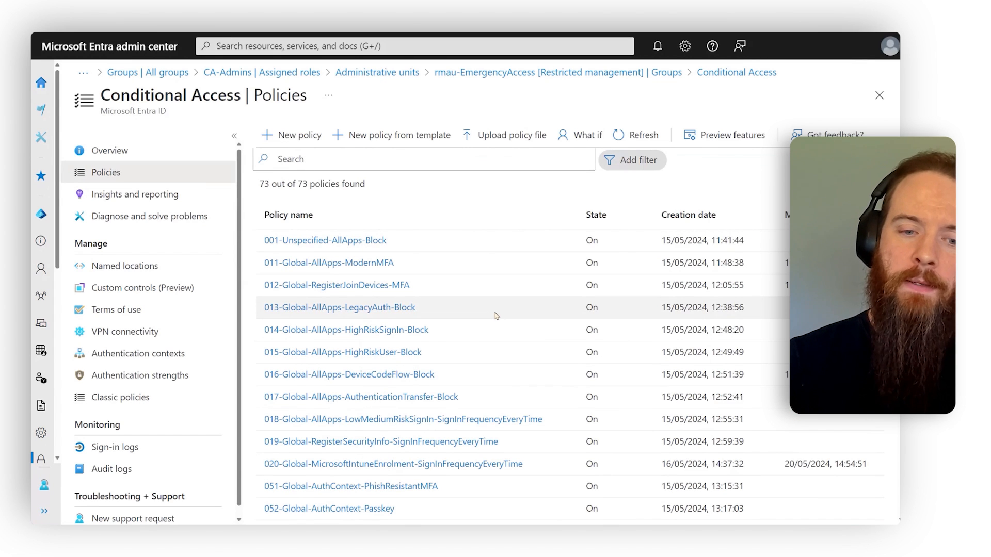
mouse_move(505, 325)
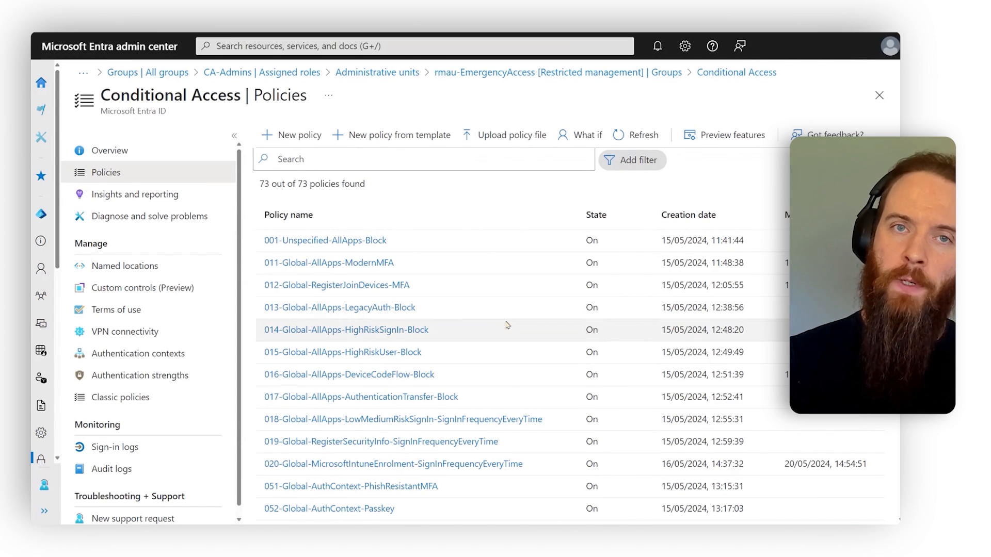
scroll("down", 3)
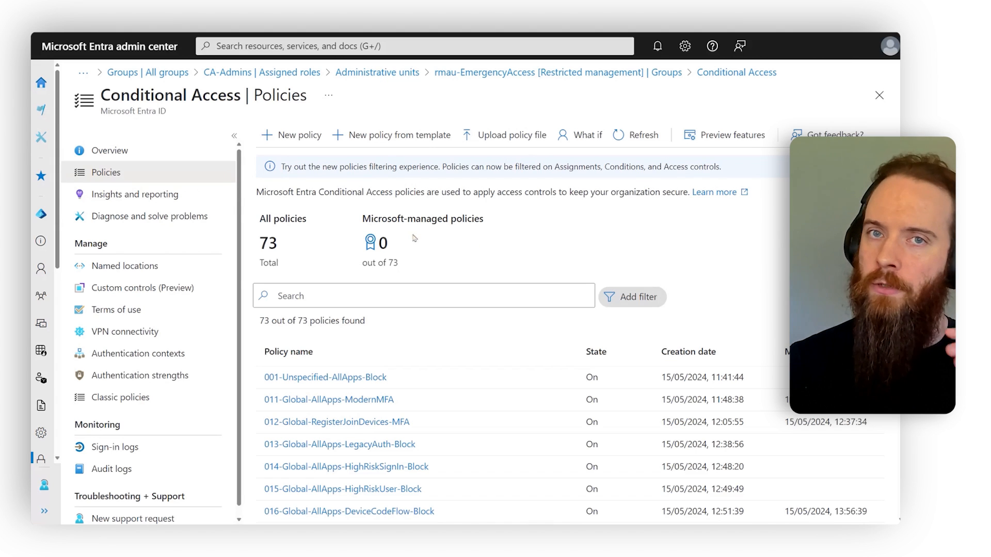
left_click(291, 134)
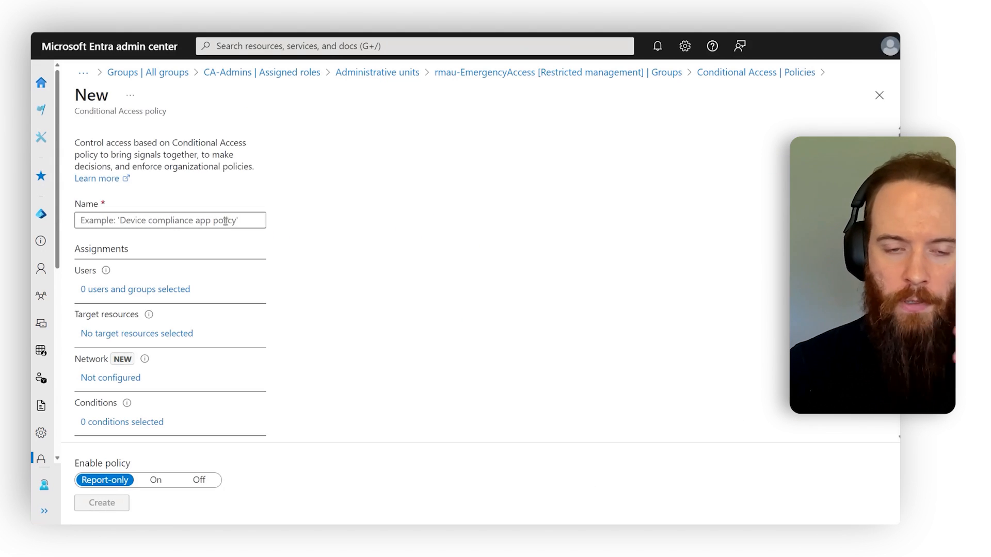
left_click(117, 360)
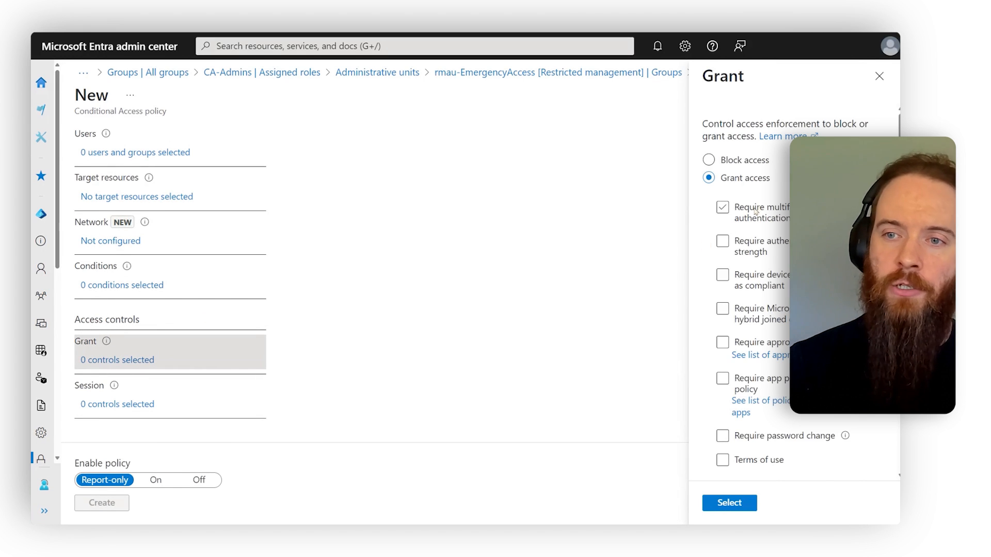
left_click(722, 207)
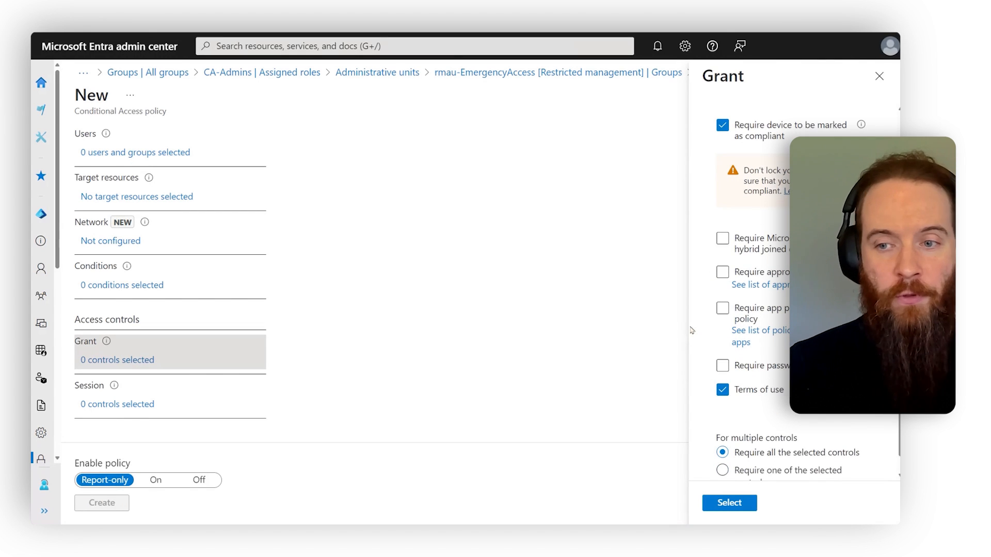
left_click(722, 238)
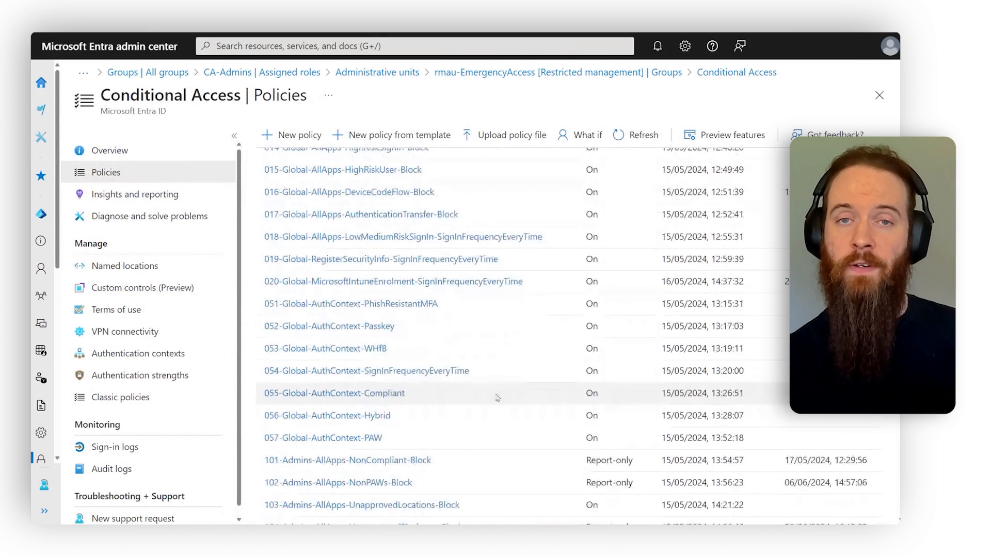
scroll("down", 3)
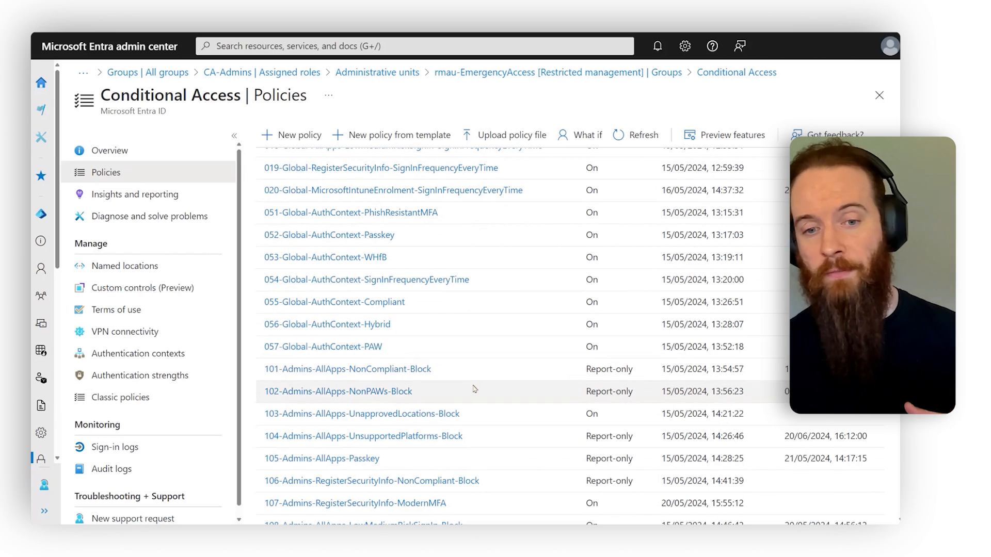
mouse_move(490, 387)
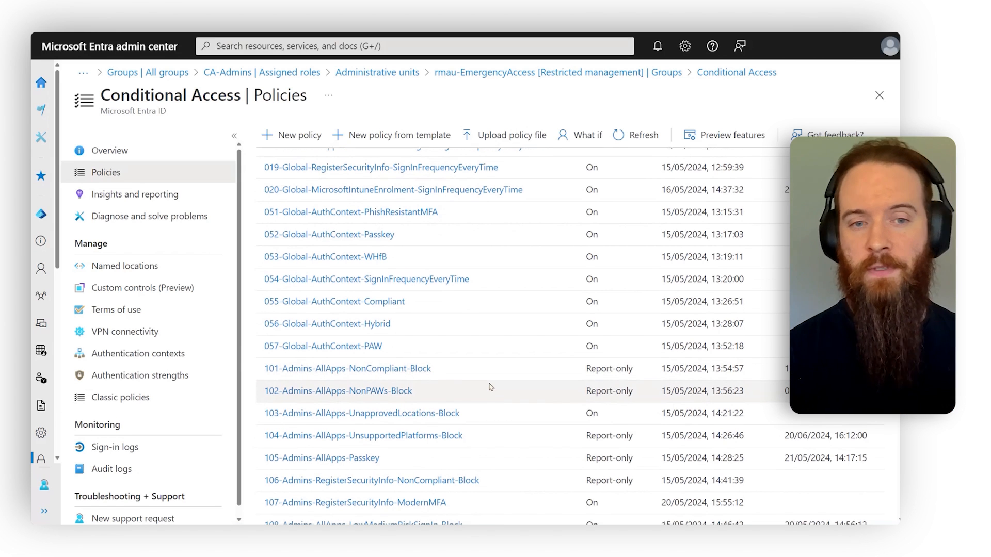
scroll("down", 3)
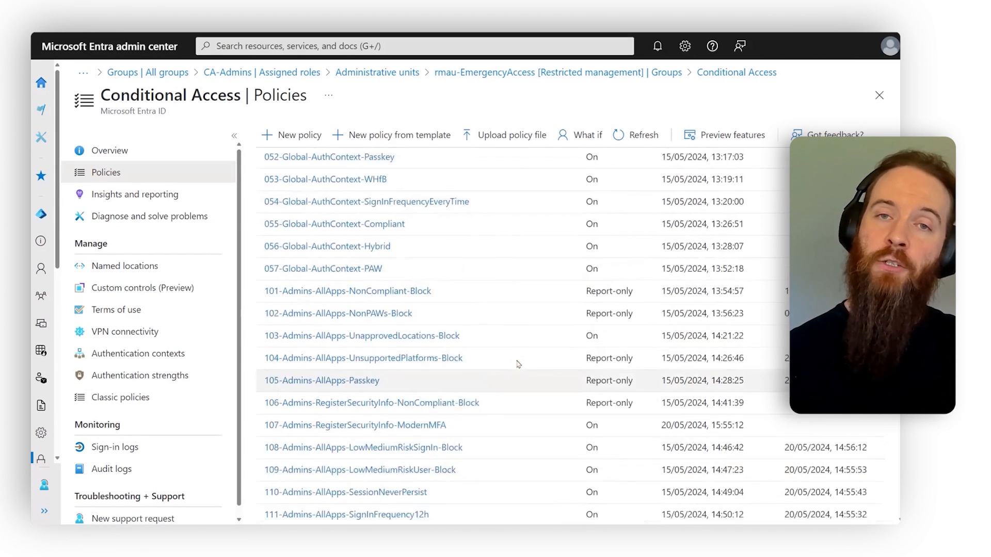